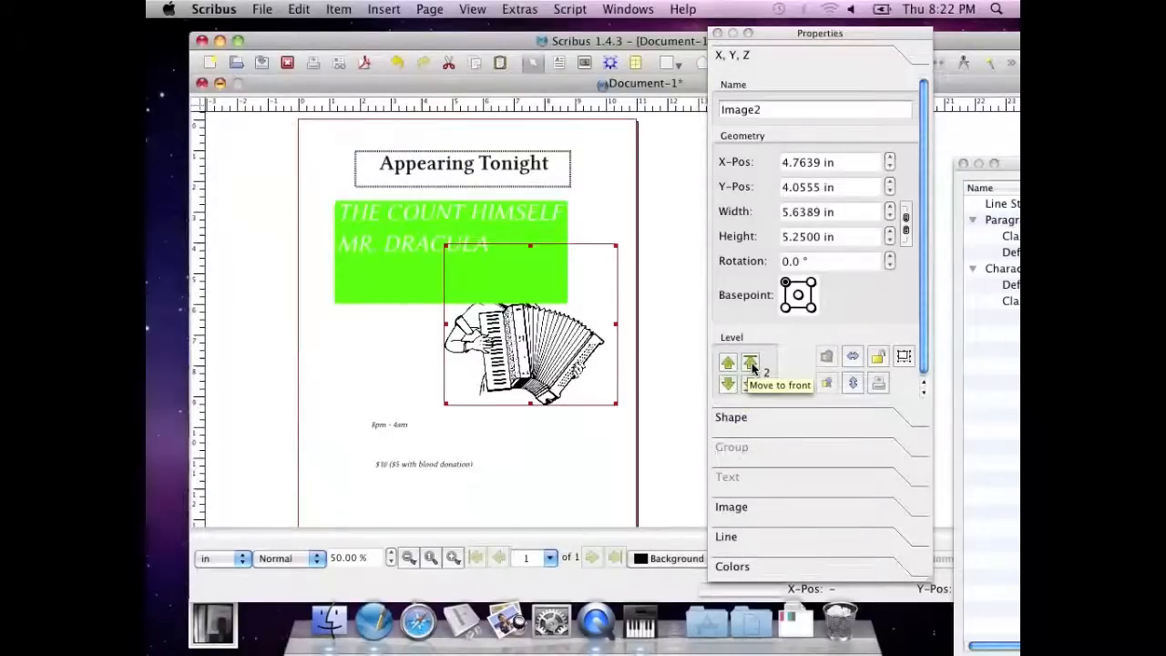
Raise the accordion drawing above the green text box and enlarge the box downward.
left_click(751, 363)
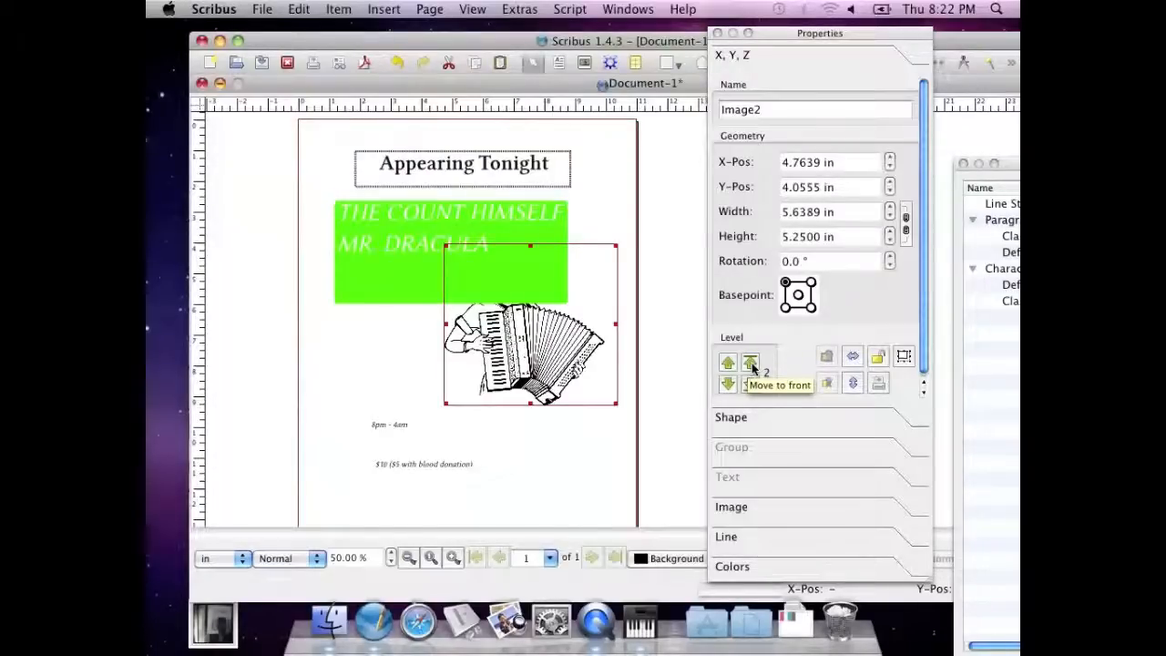
left_click(751, 360)
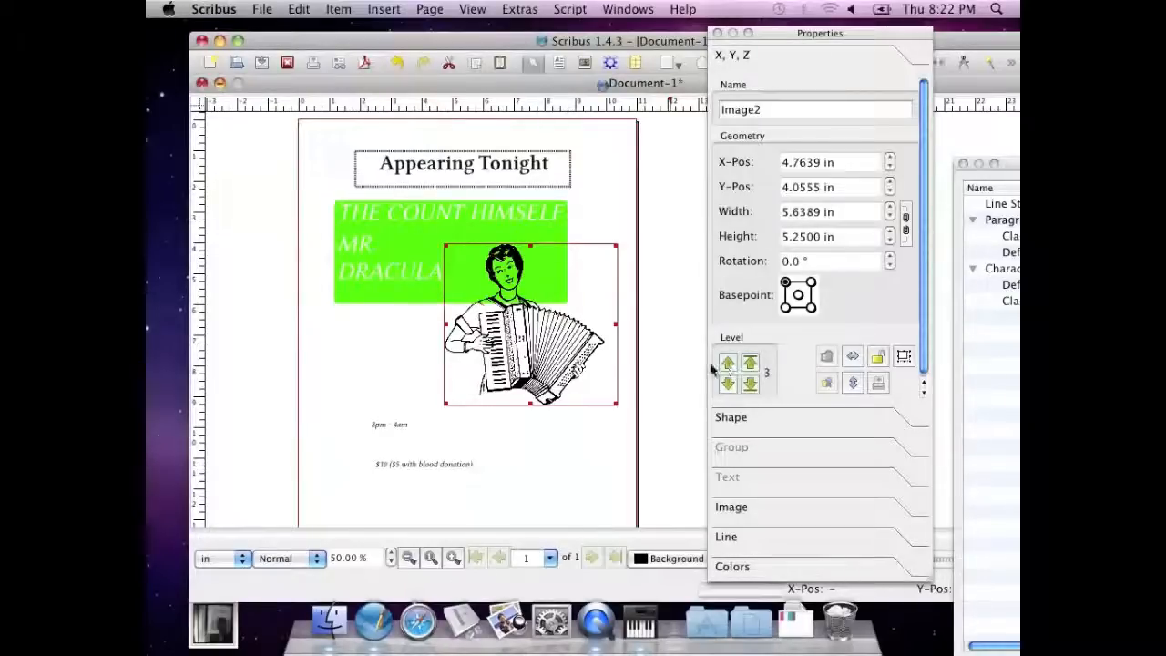
left_click_drag(532, 325, 521, 288)
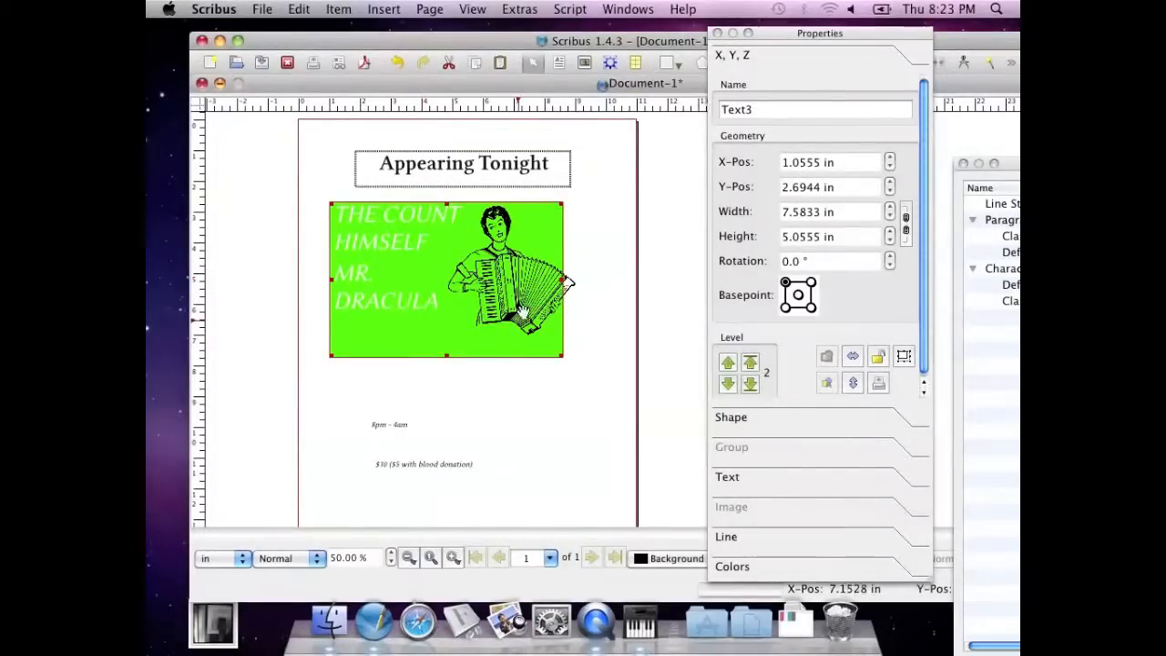
Move the accordion drawing into the green box's upper right corner.
left_click(510, 277)
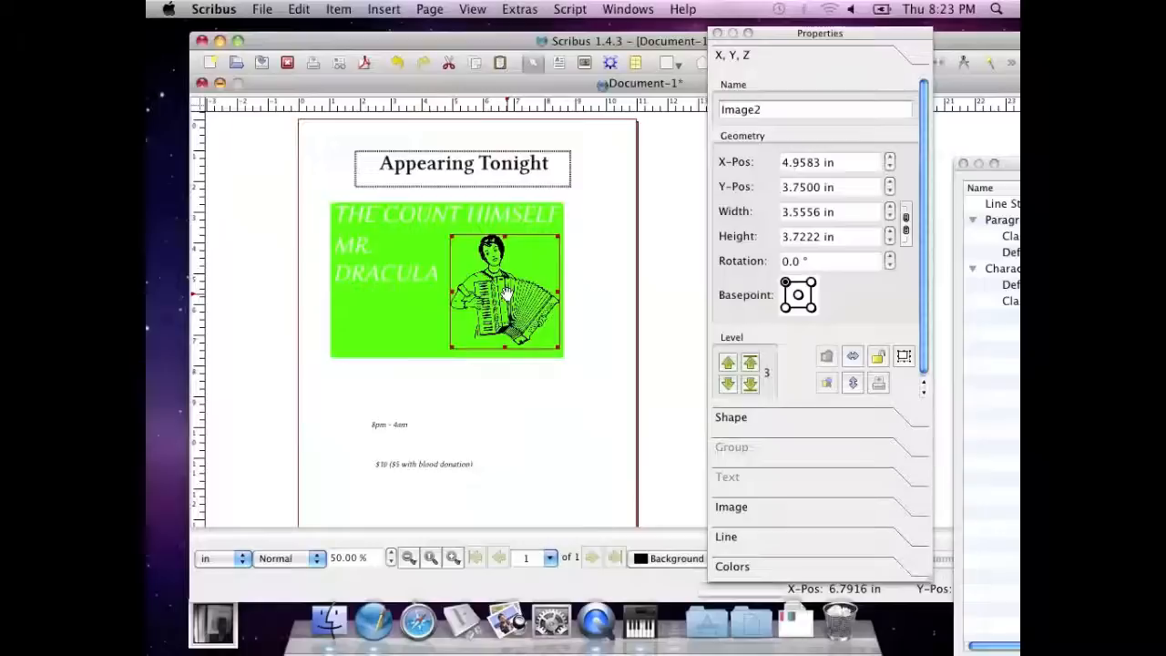
left_click_drag(501, 283, 513, 273)
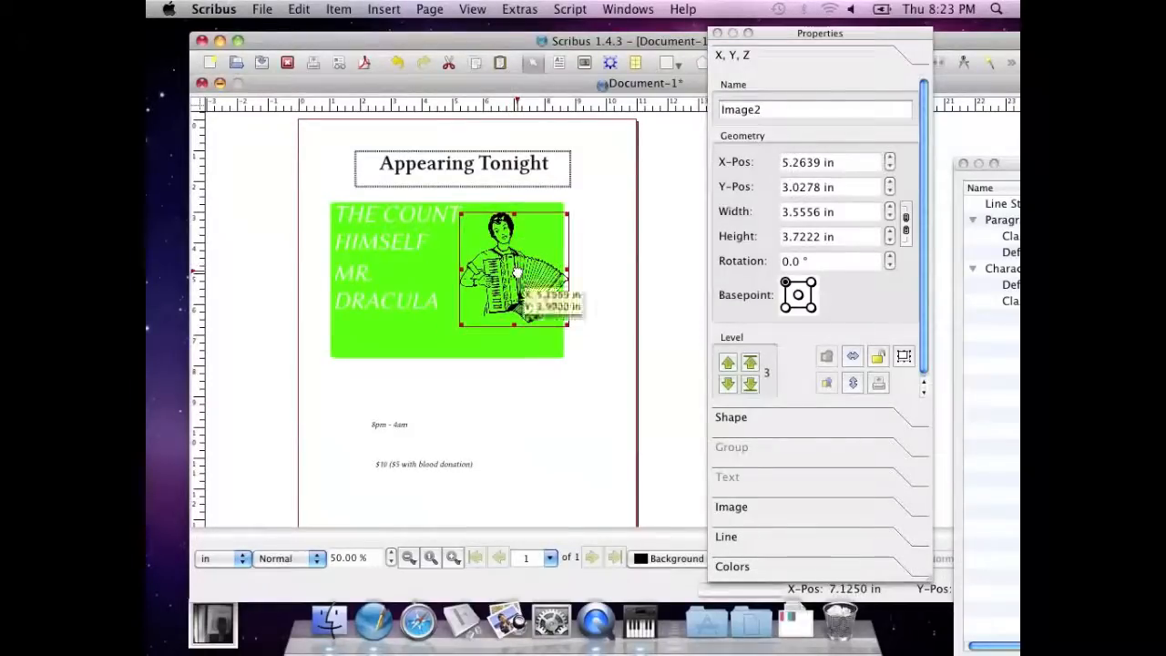
left_click_drag(514, 269, 508, 264)
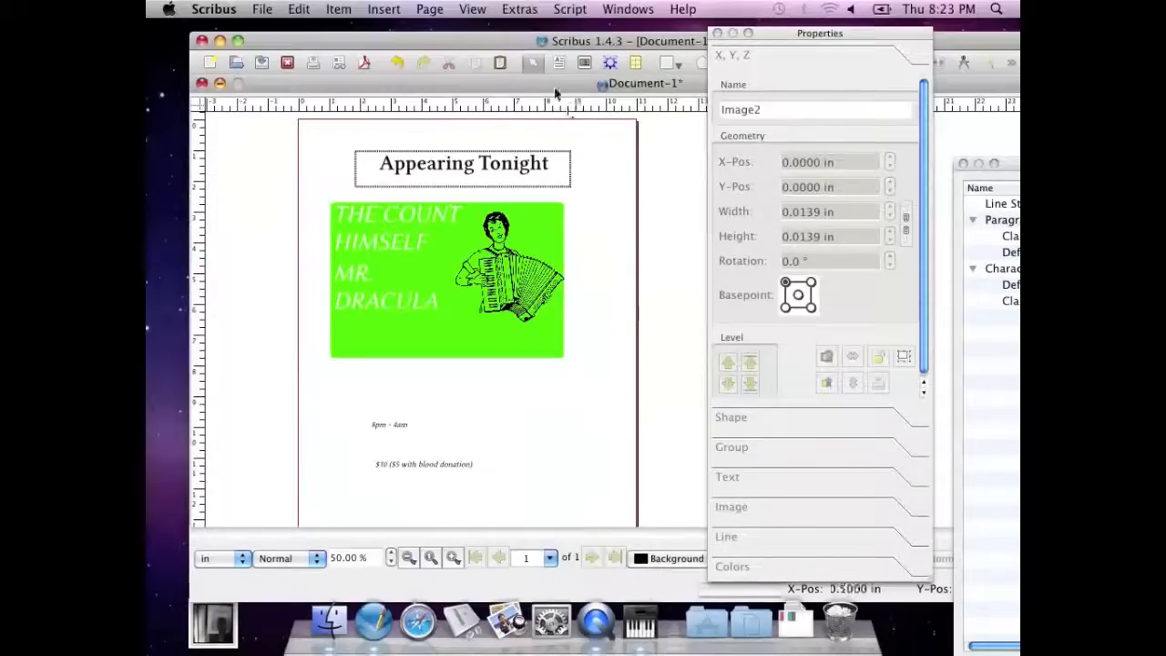
Show the Layers panel and add a new layer named Graphics above Background.
left_click(626, 9)
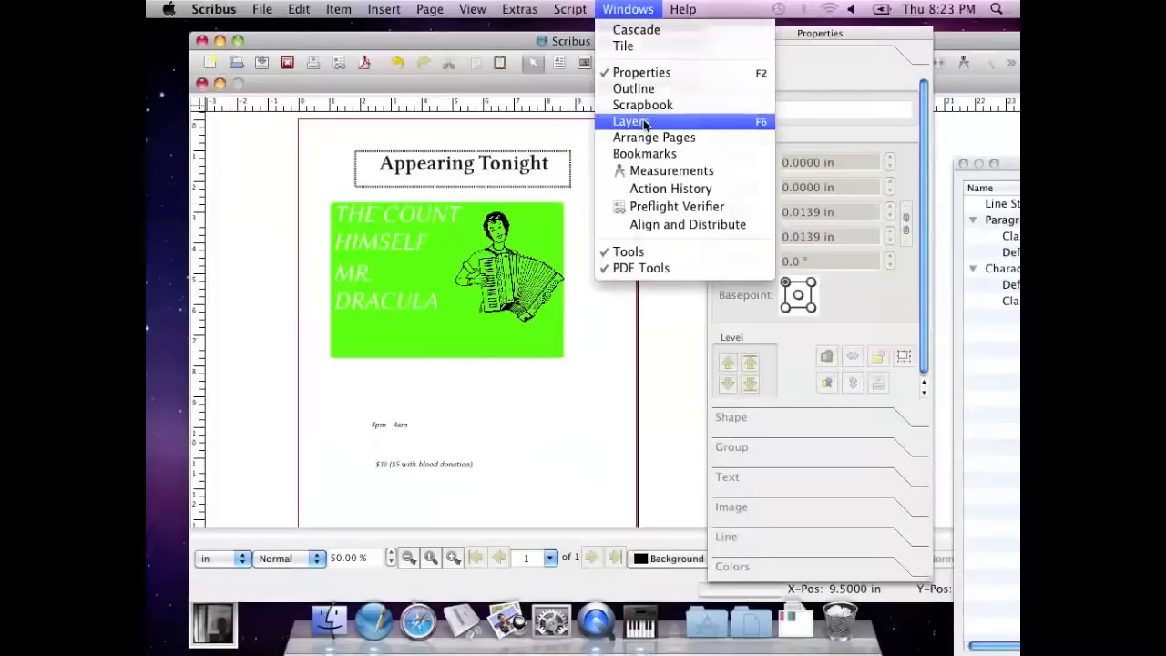
left_click(630, 120)
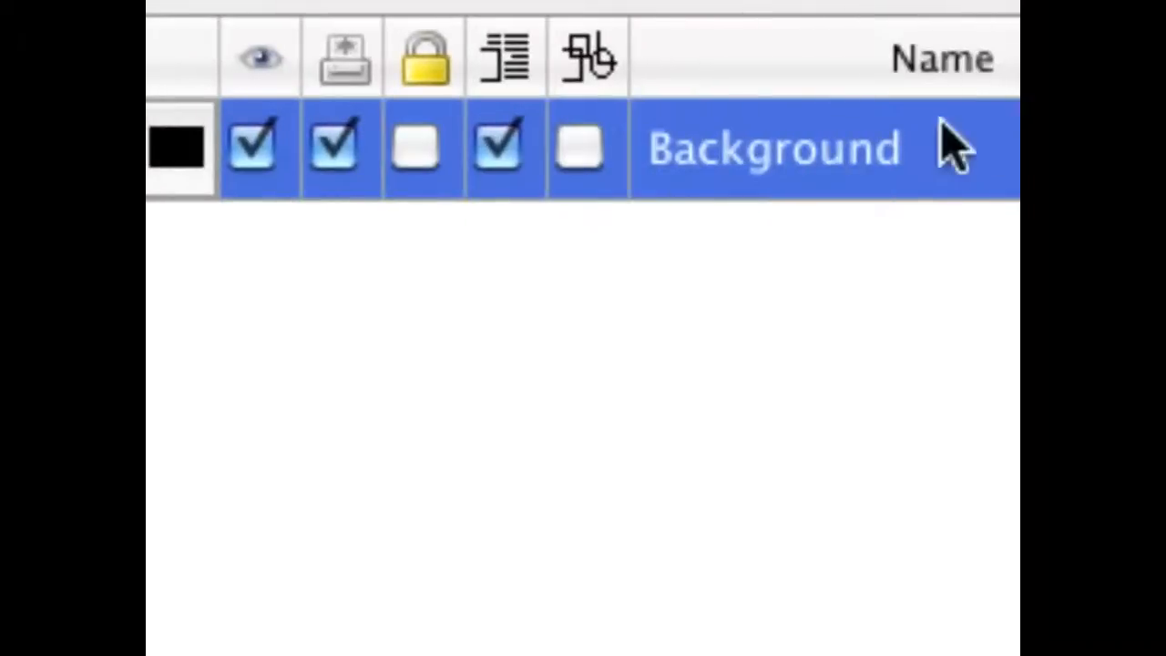
mouse_move(761, 616)
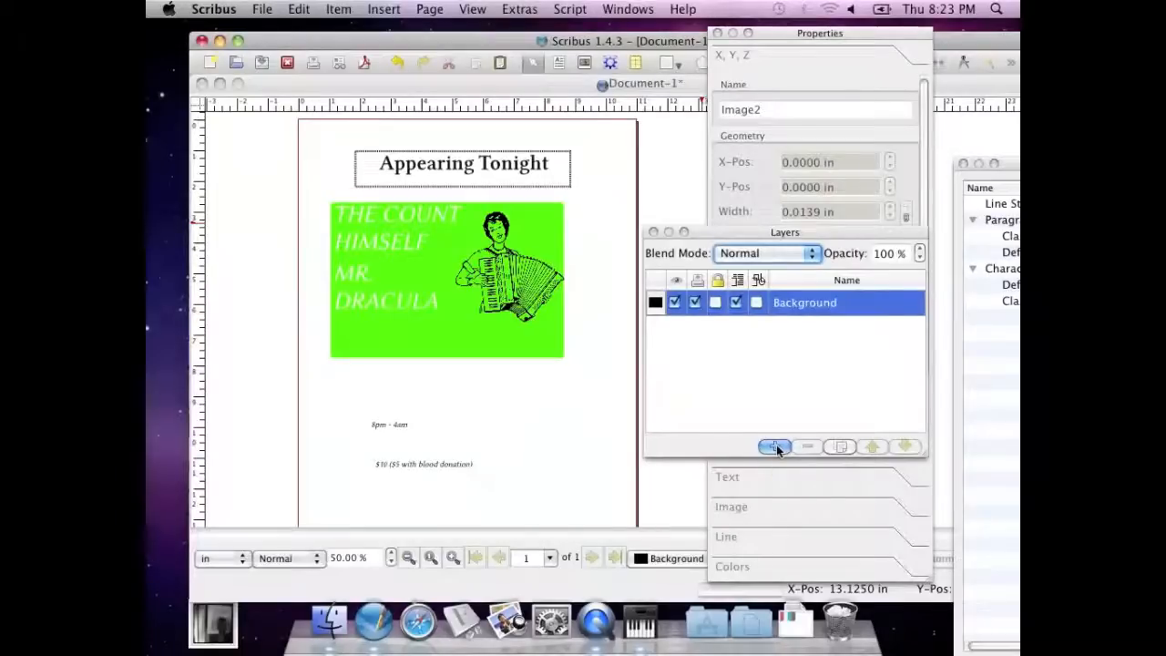
left_click(773, 446)
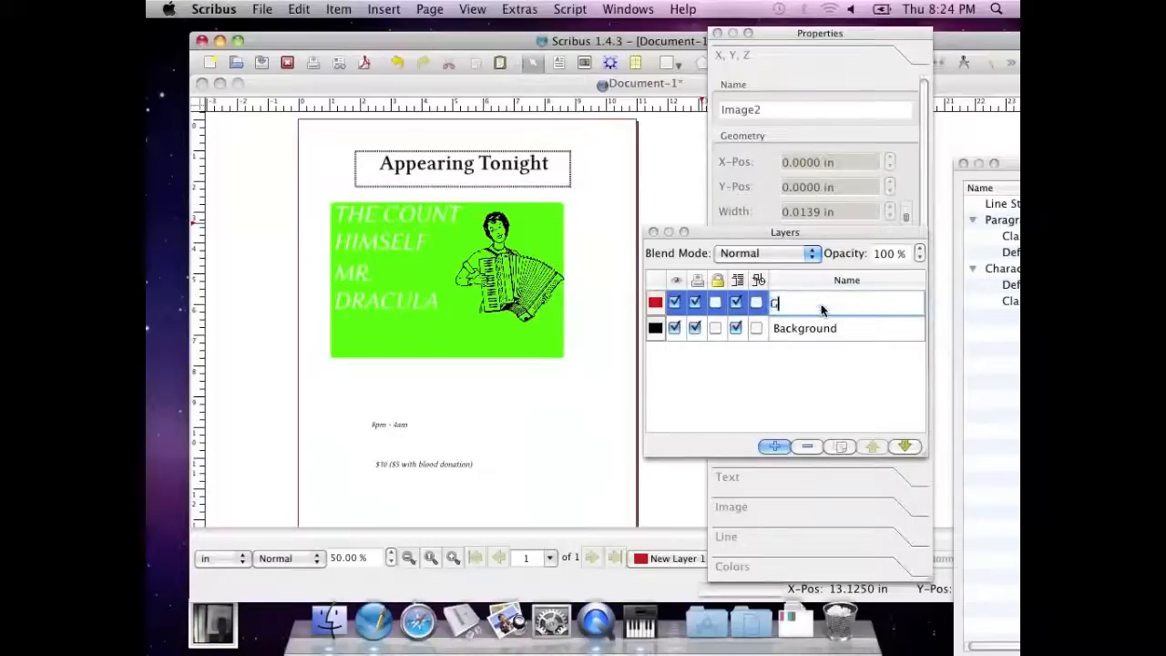
type("Graphics")
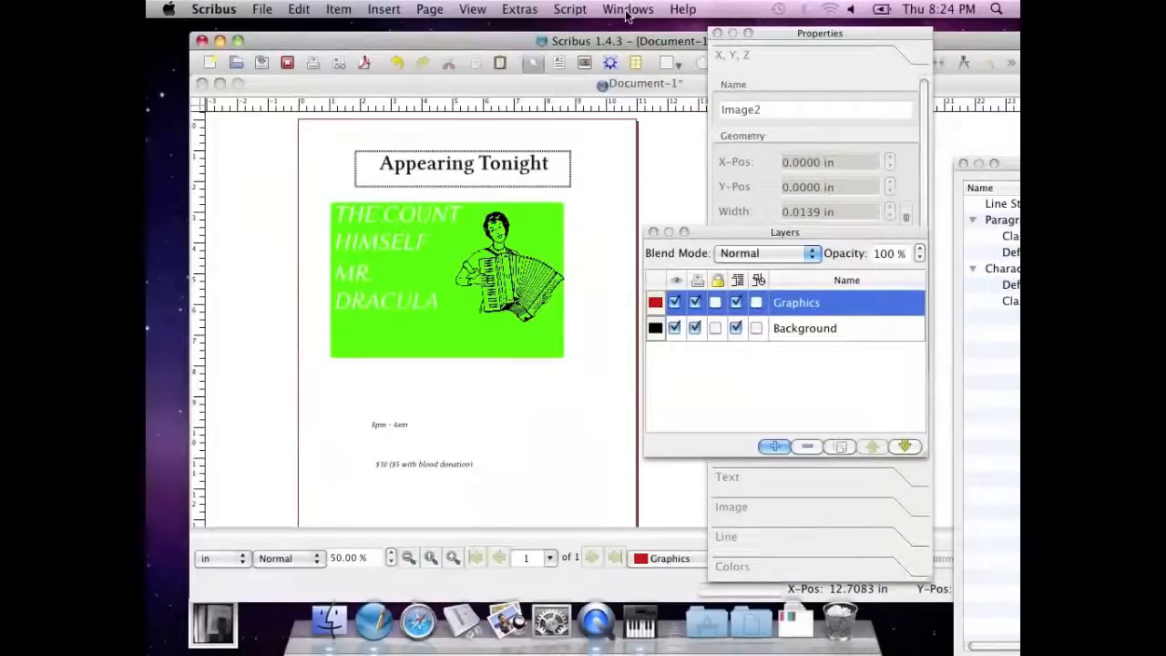
Add a third layer and rename it Text.
left_click(627, 9)
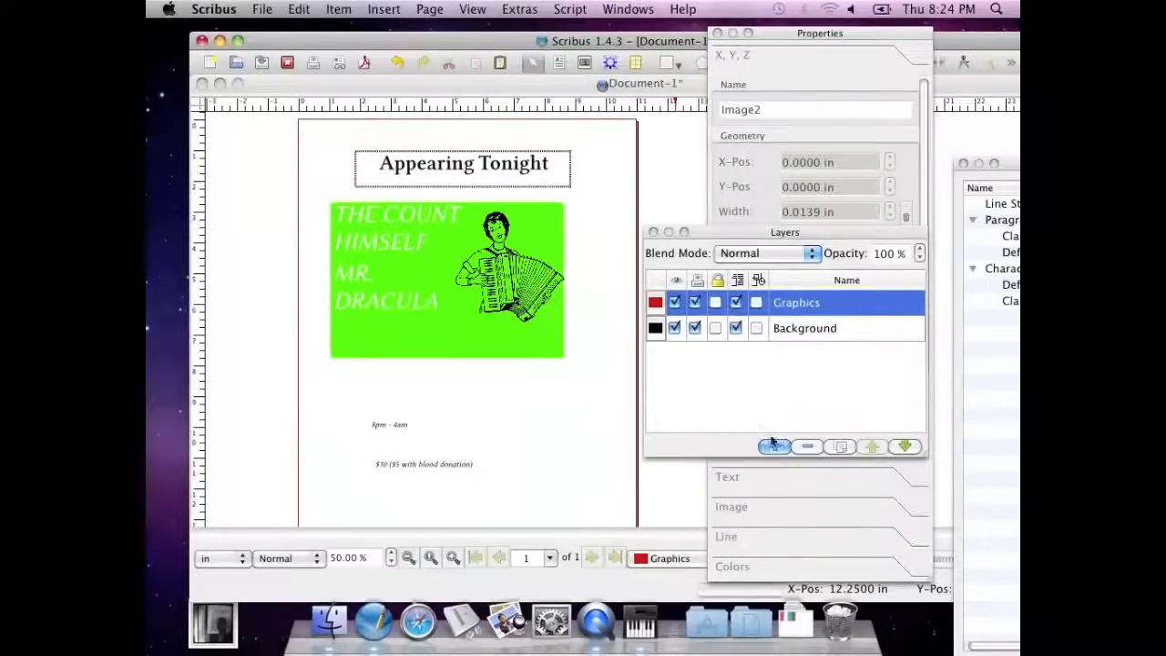
left_click(774, 447)
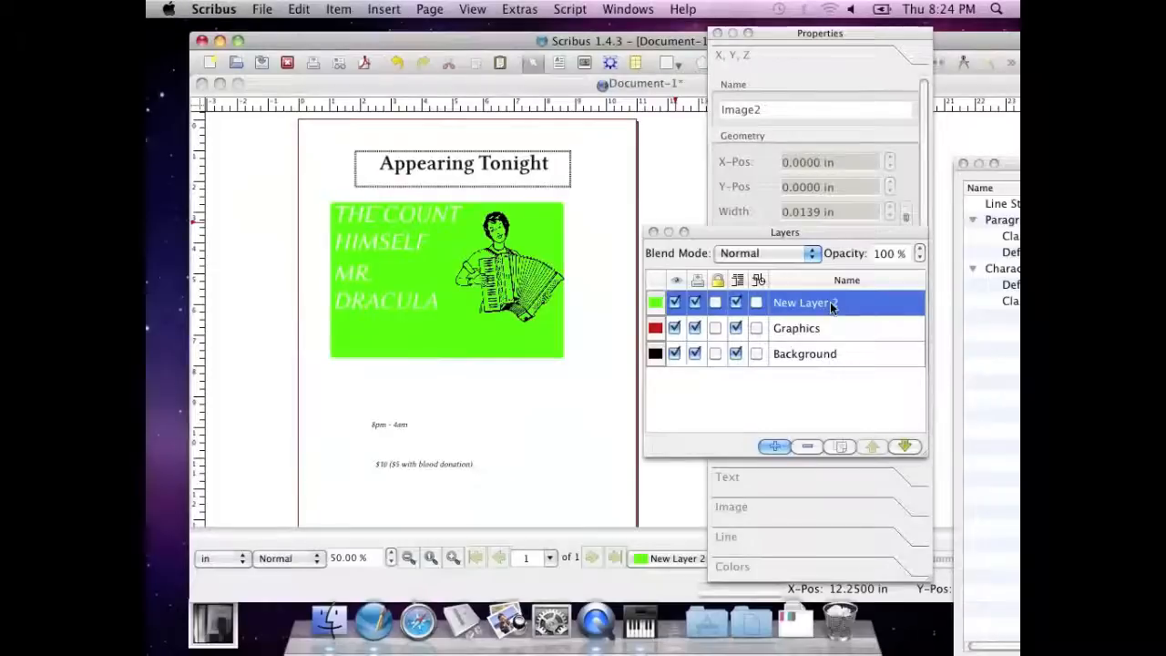
double_click(806, 302)
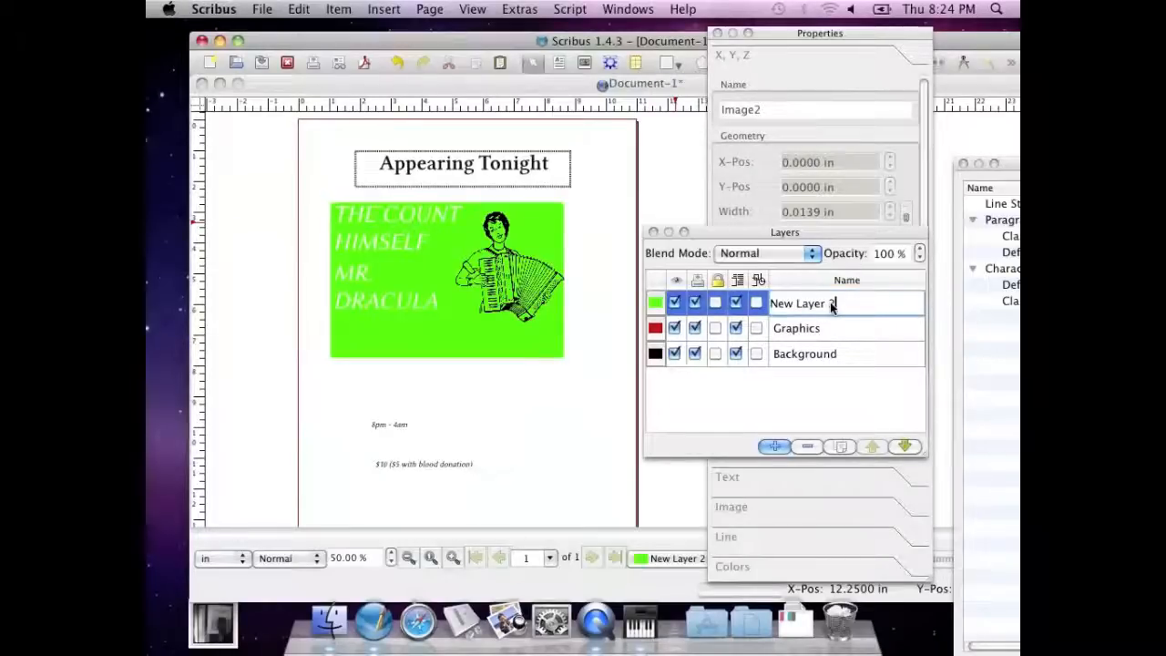
double_click(802, 302)
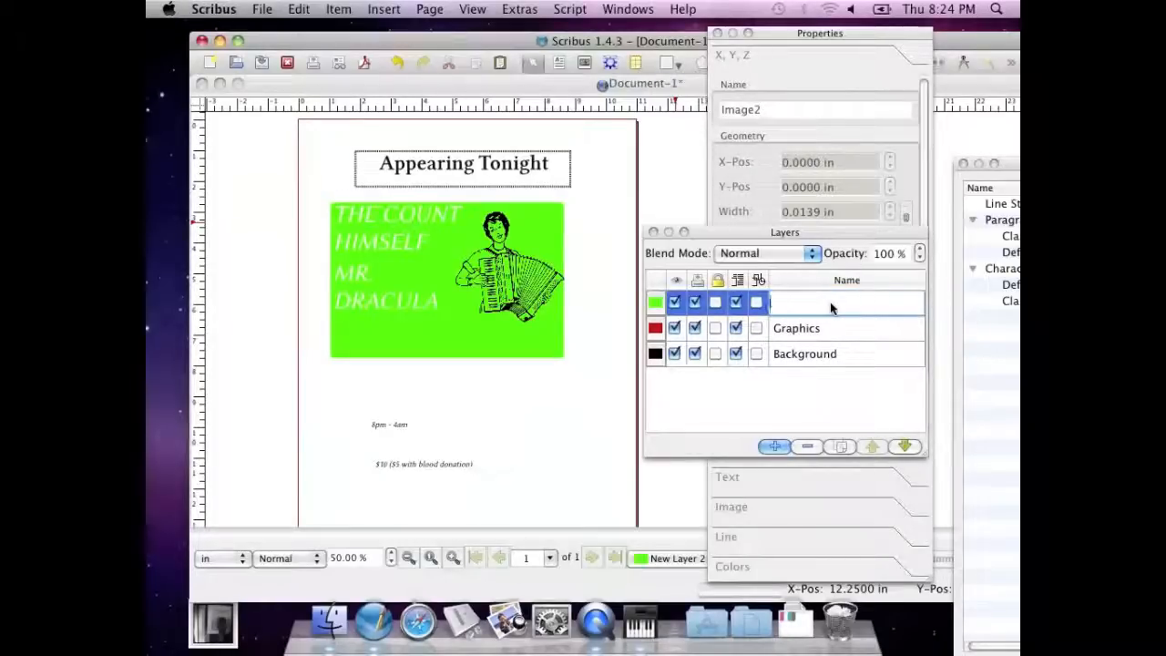
type("Text")
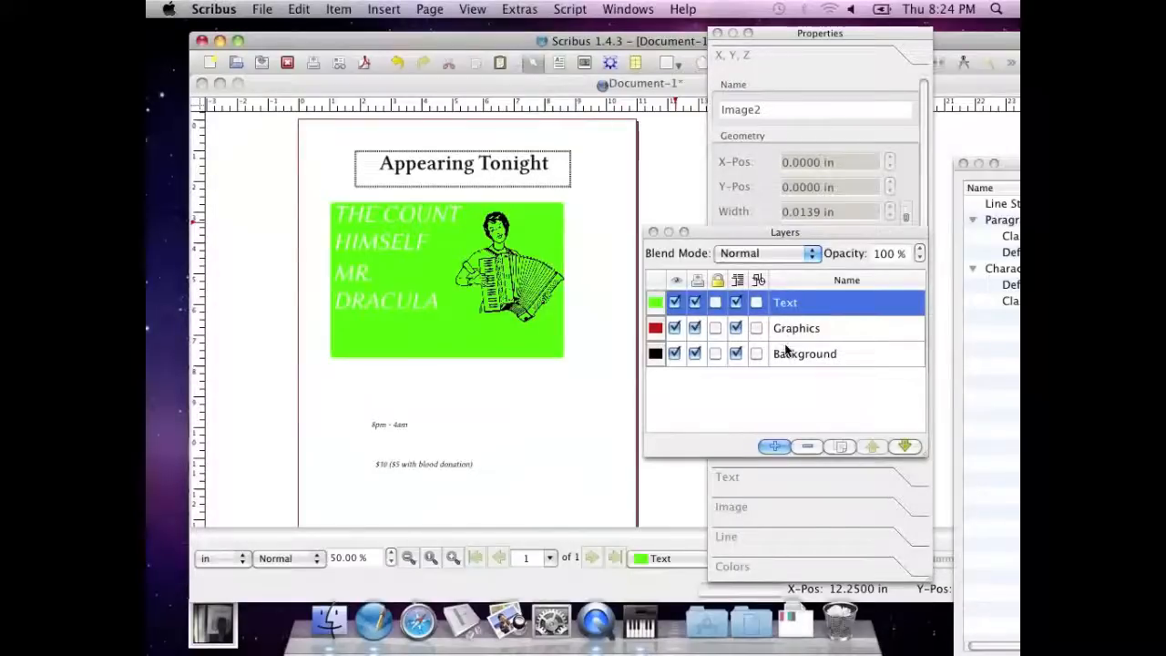
Make Background the working layer and select the accordion drawing.
left_click(806, 353)
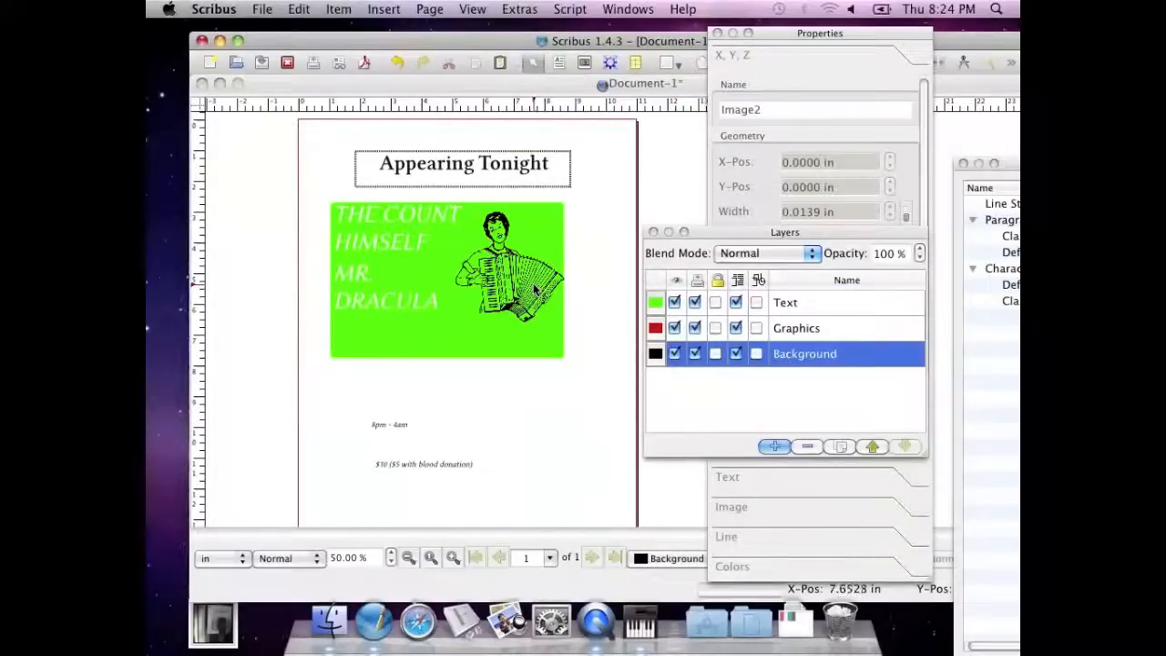
left_click(507, 274)
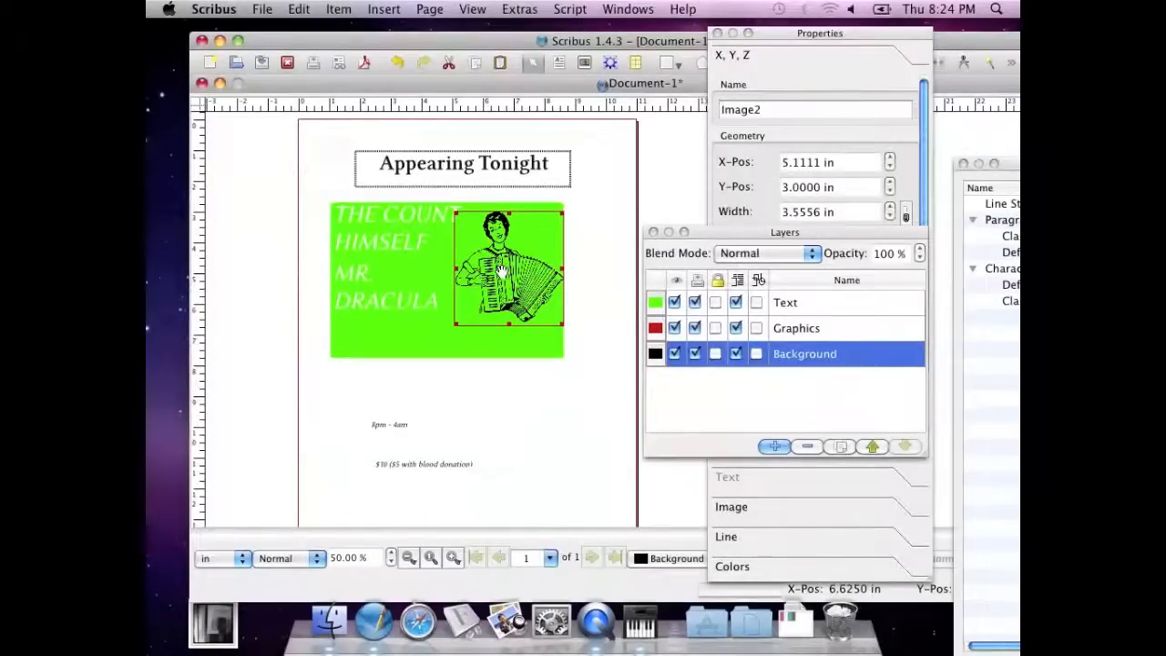
Send the accordion drawing to the Graphics layer, then select the green text frame.
right_click(501, 270)
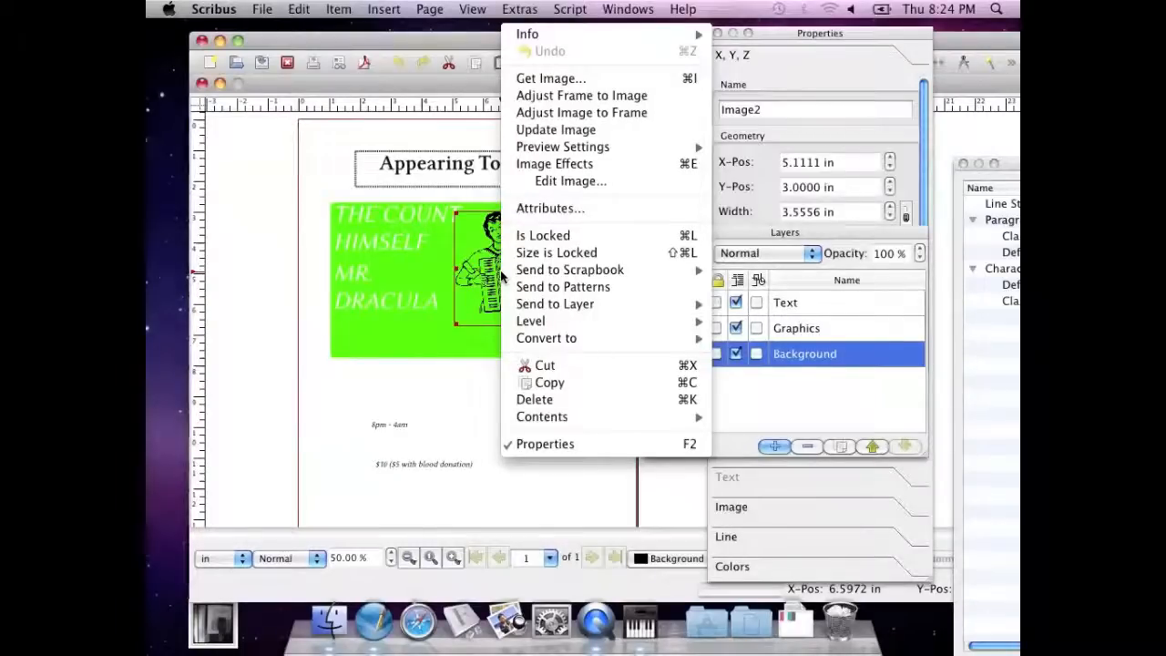
mouse_move(568, 269)
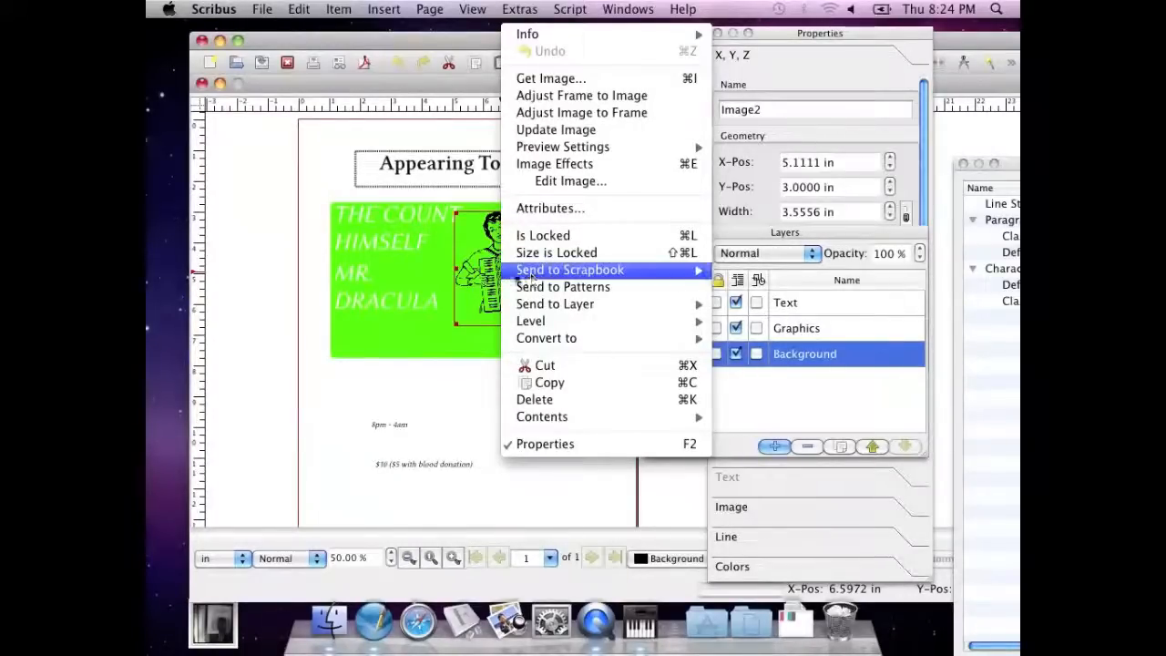
mouse_move(554, 303)
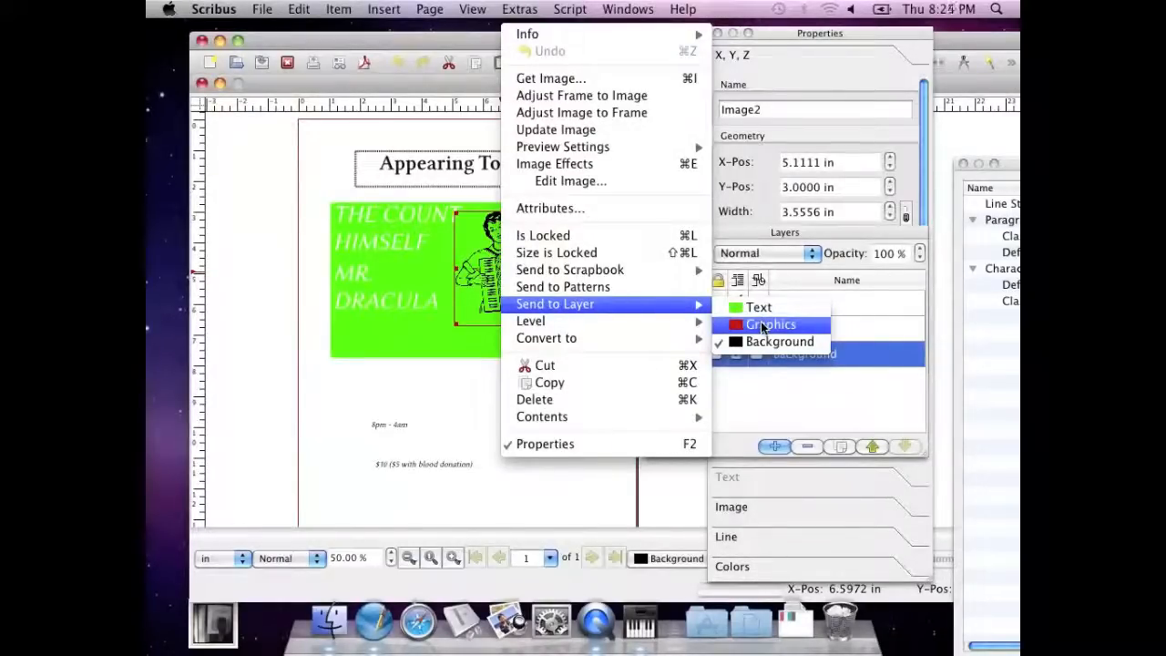
left_click(771, 325)
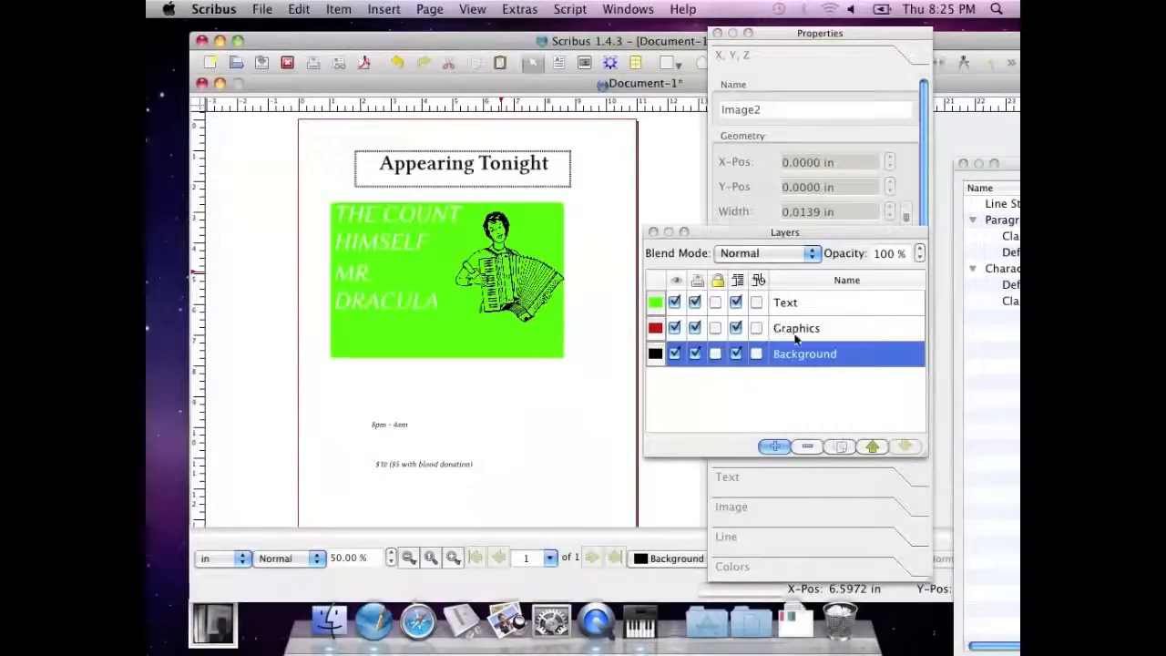
left_click(446, 277)
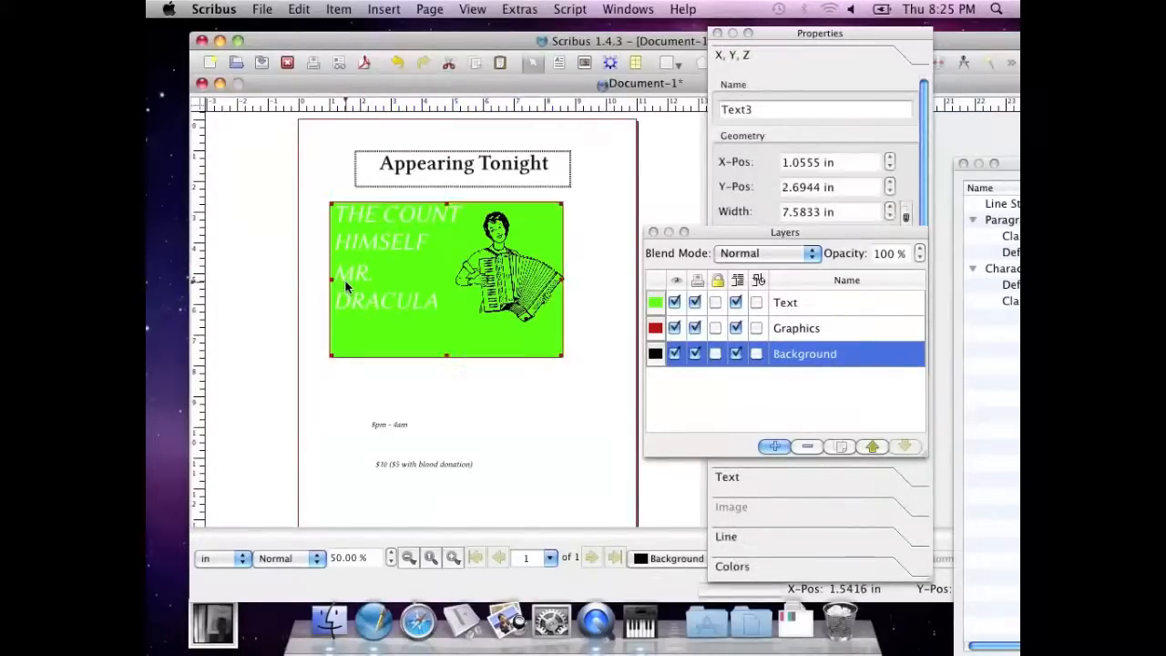
Lower the Text layer so Graphics sits above it and the drawing shows on top.
right_click(446, 277)
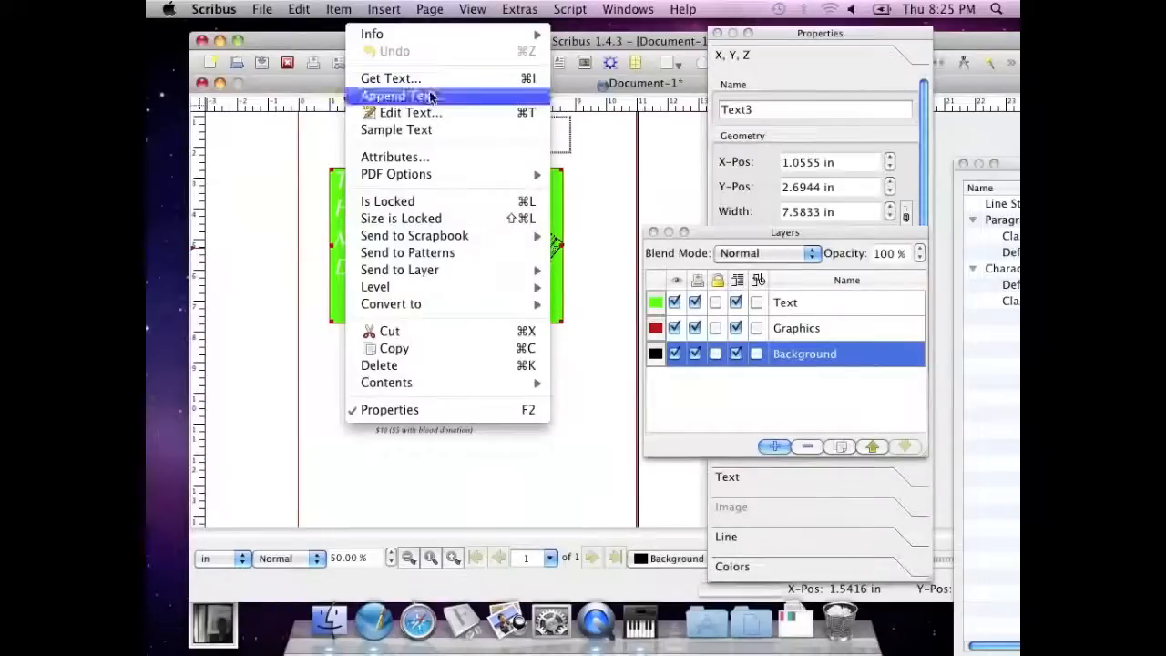
mouse_move(399, 269)
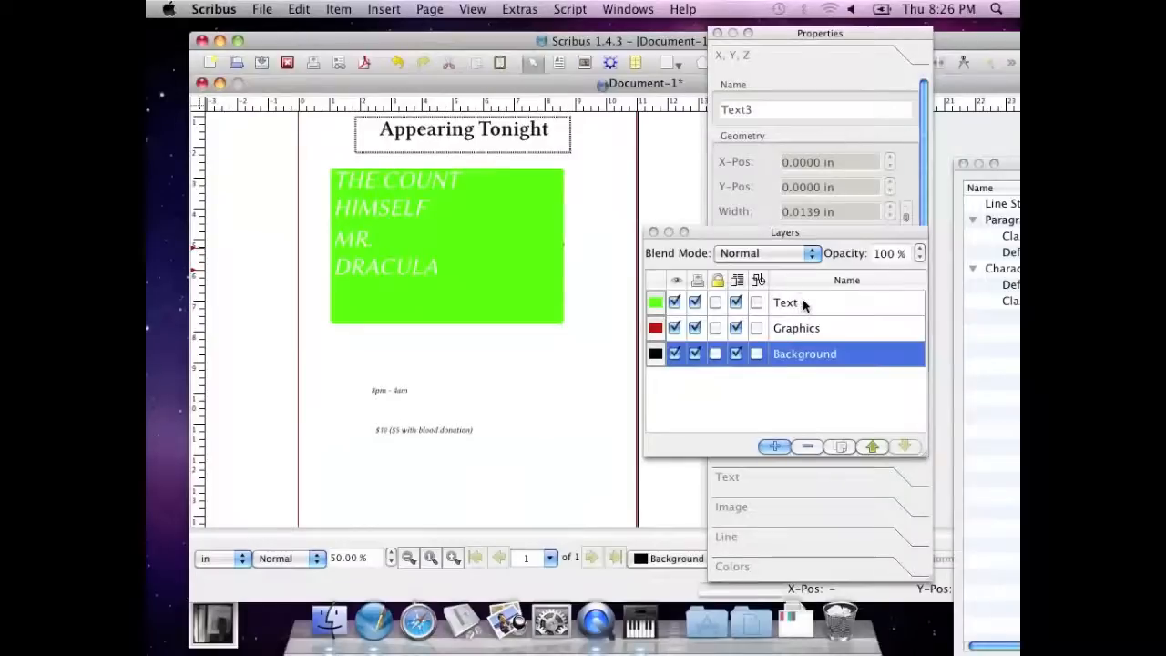
left_click(786, 303)
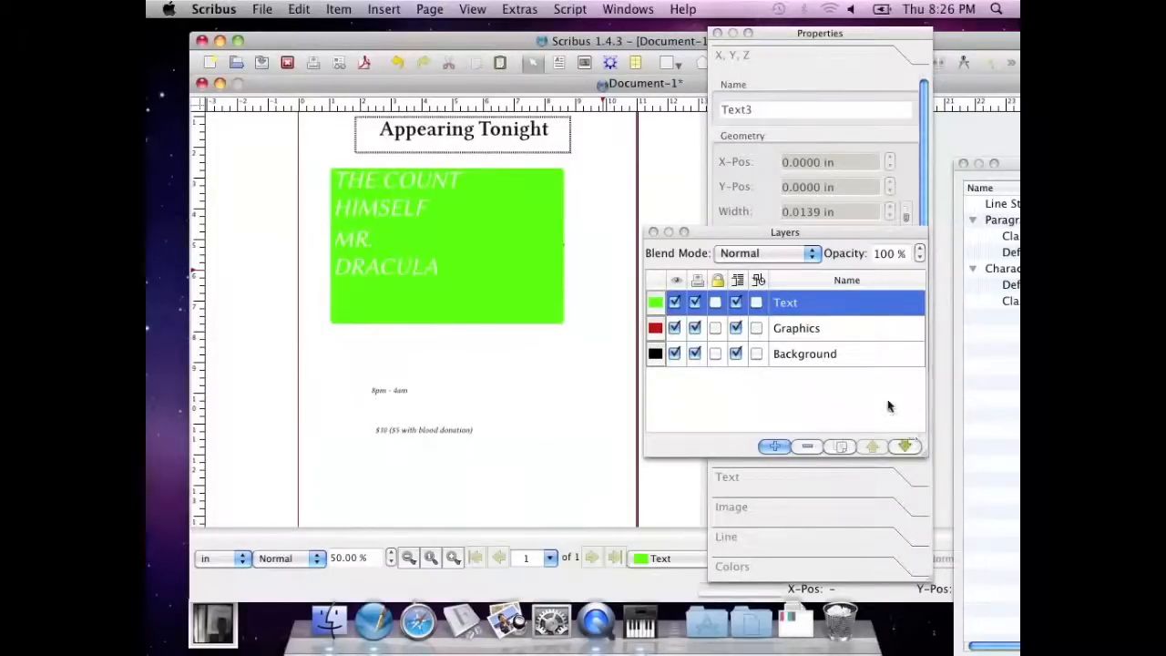
mouse_move(869, 383)
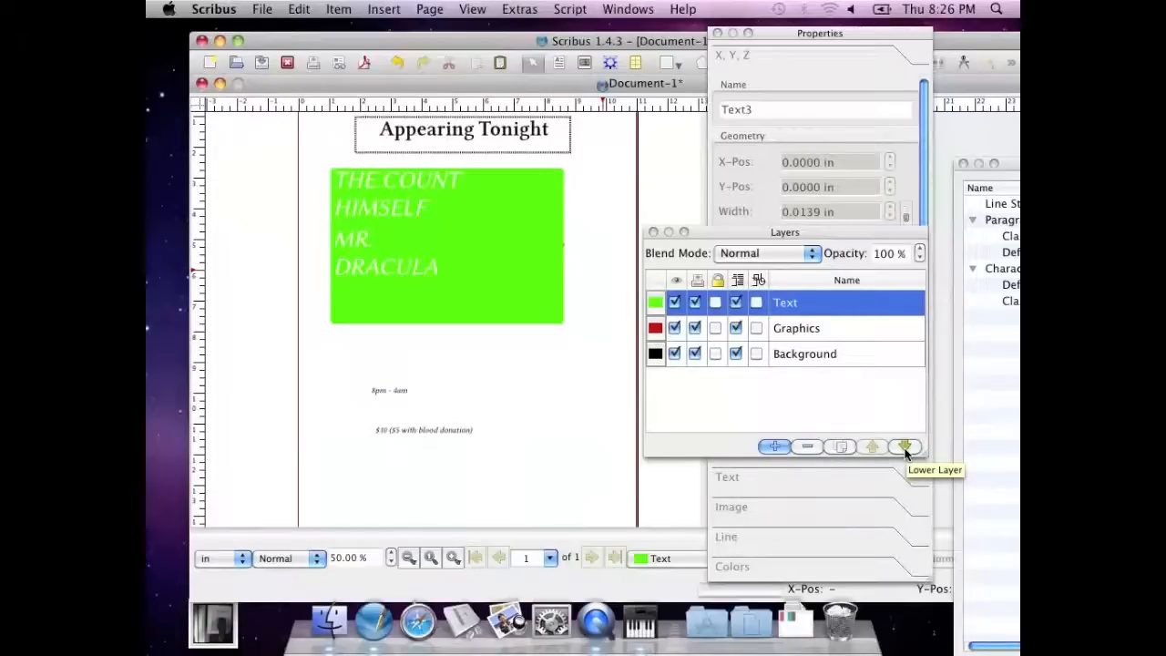
left_click(904, 445)
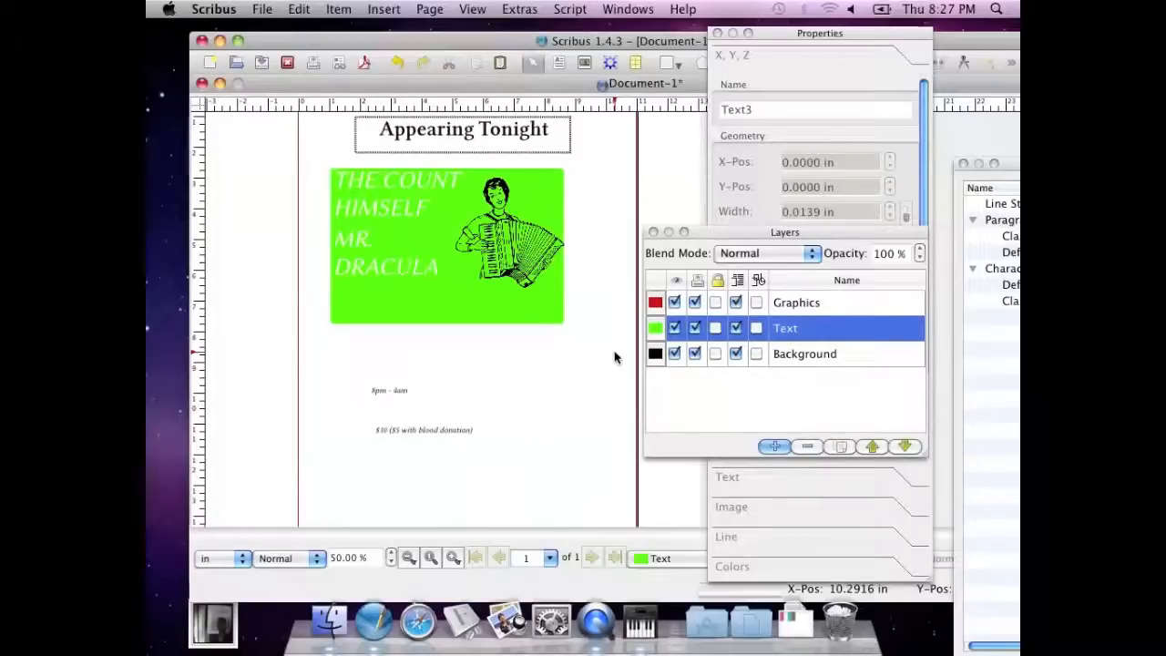
left_click(714, 328)
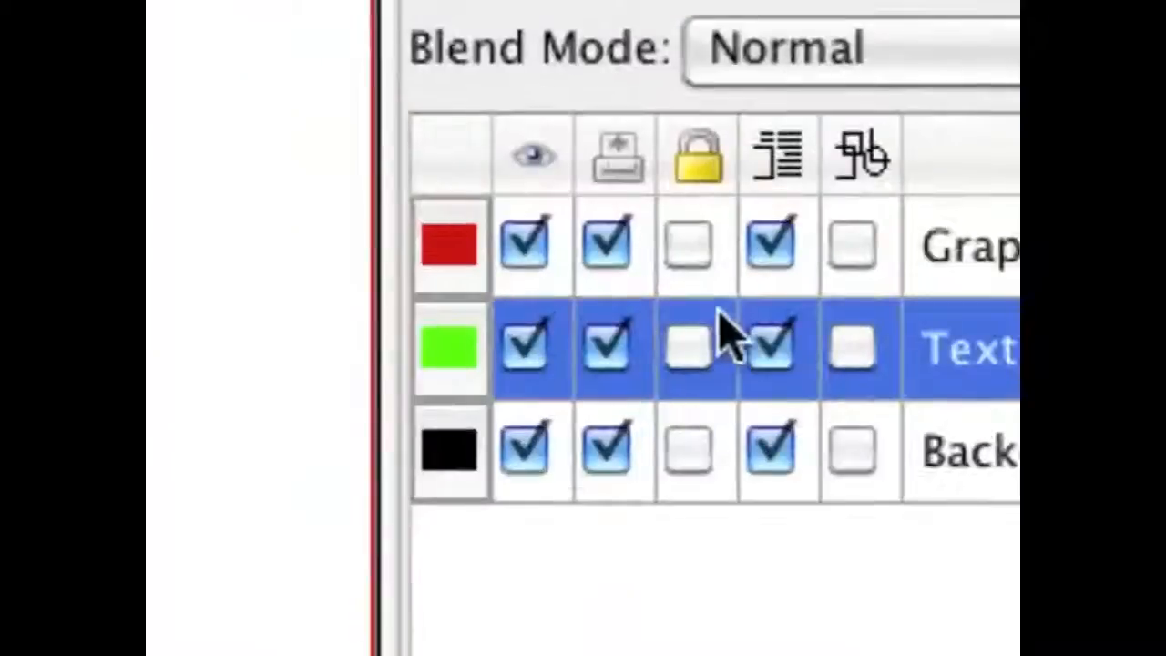
mouse_move(532, 160)
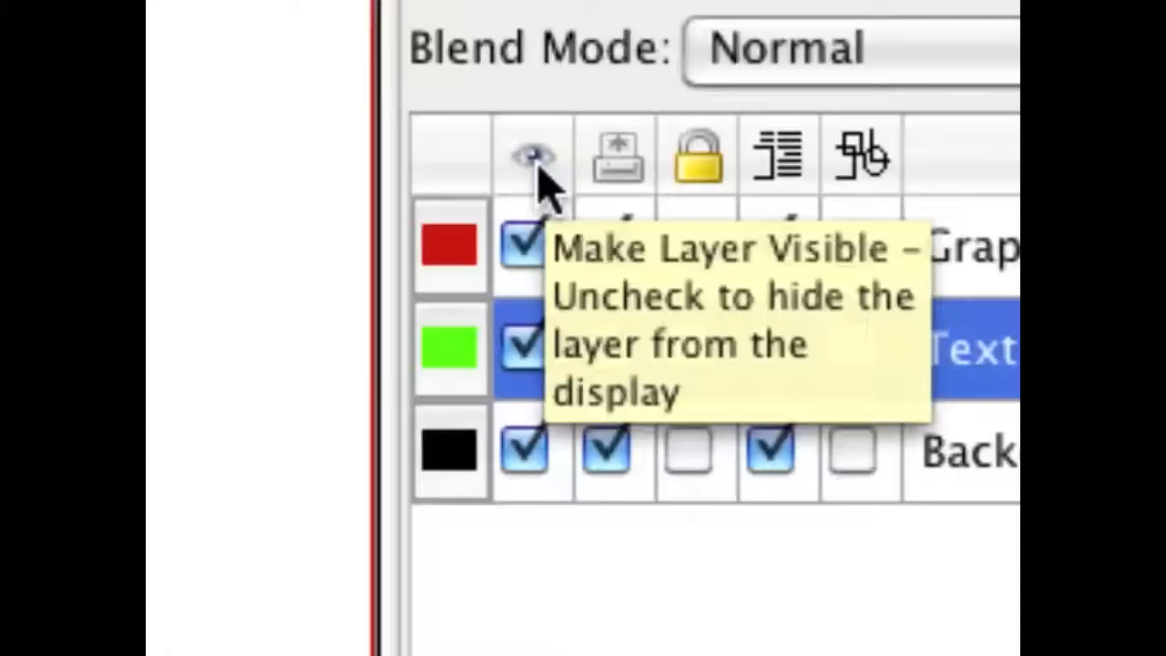
mouse_move(428, 292)
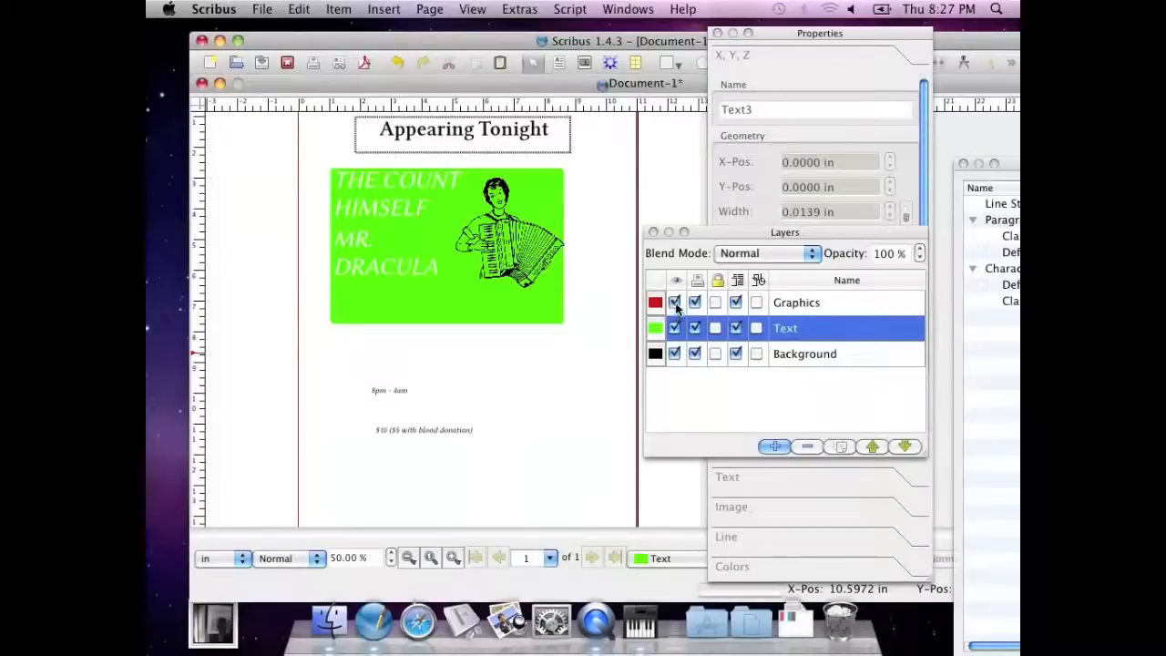
left_click(674, 303)
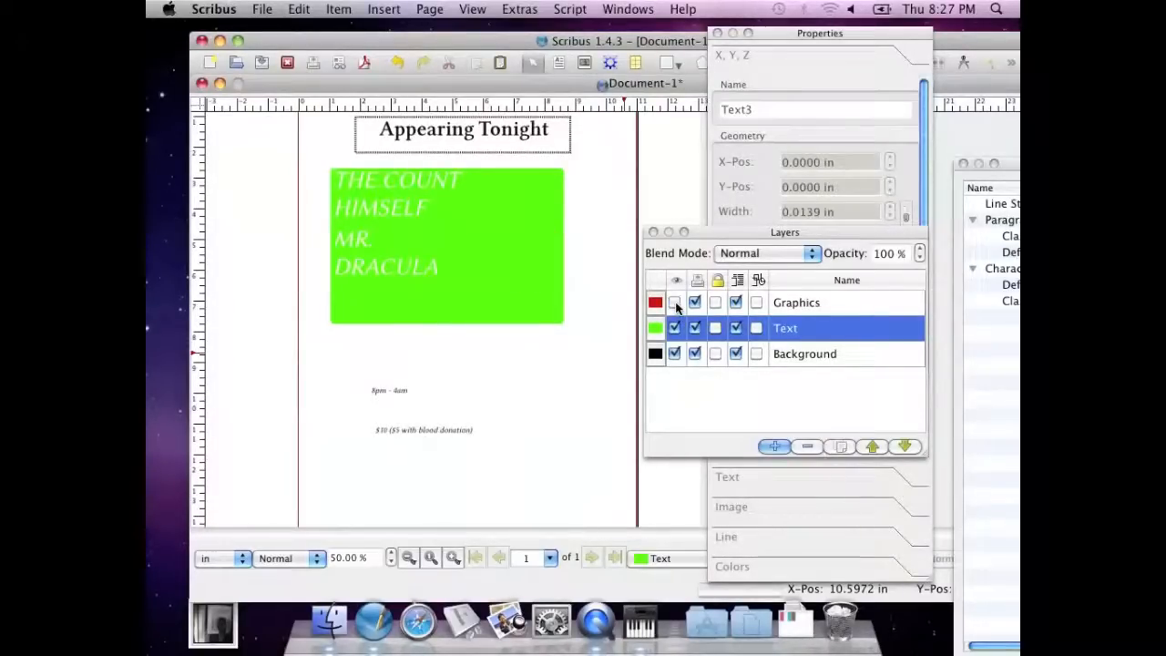
left_click(674, 302)
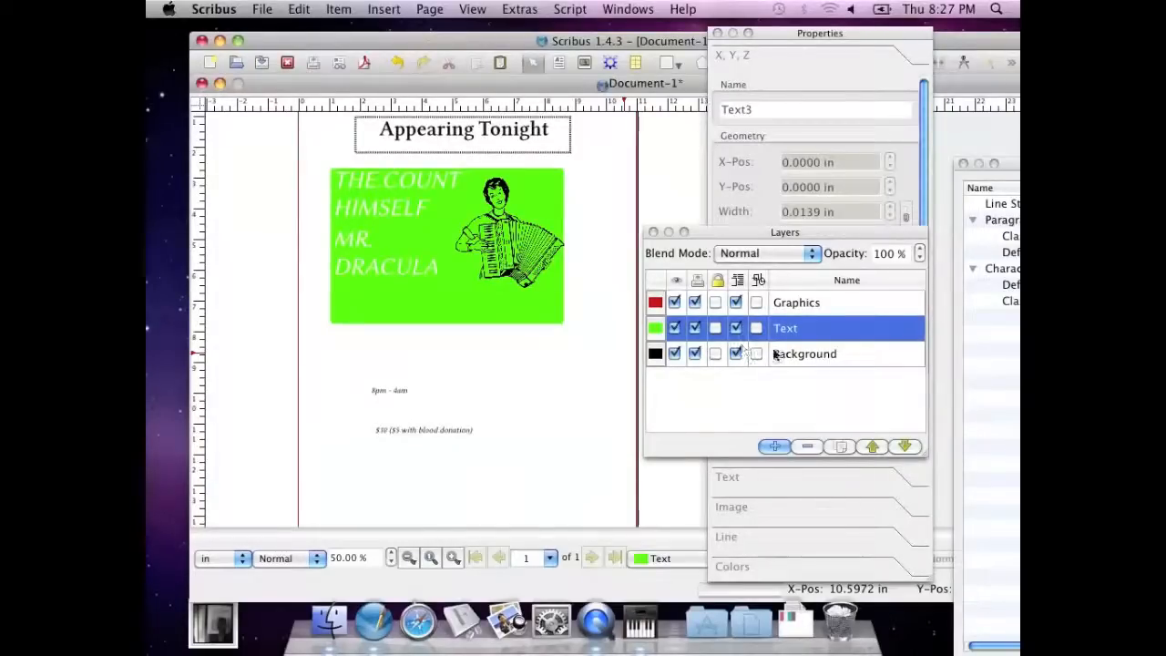
left_click(806, 353)
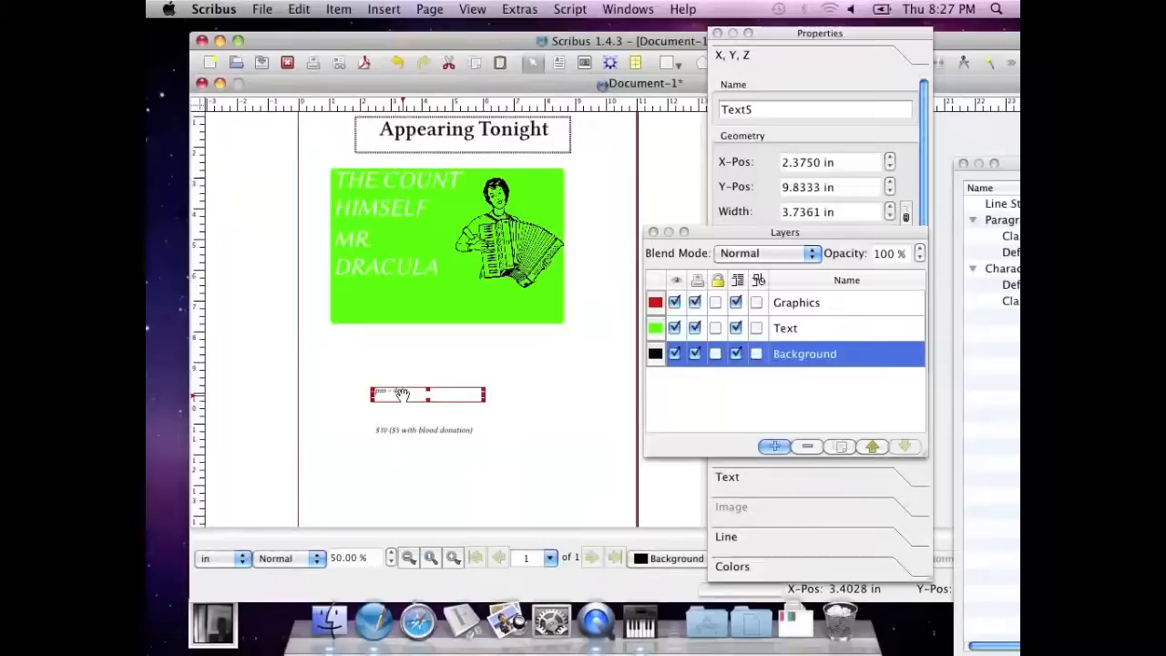
right_click(428, 394)
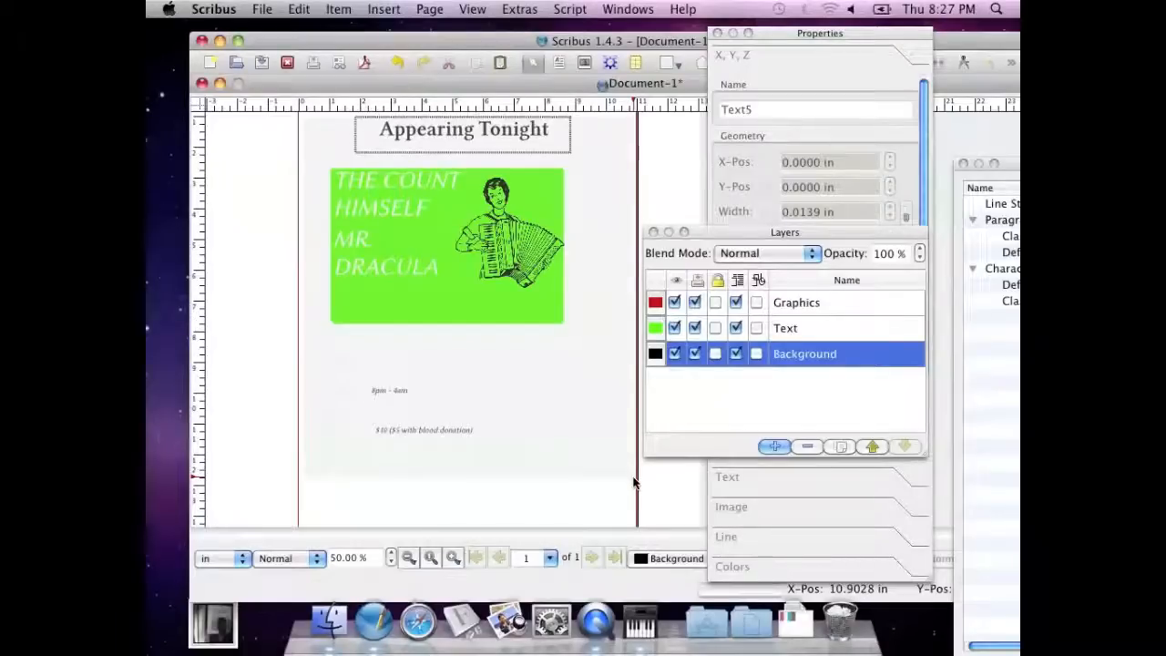
left_click(428, 412)
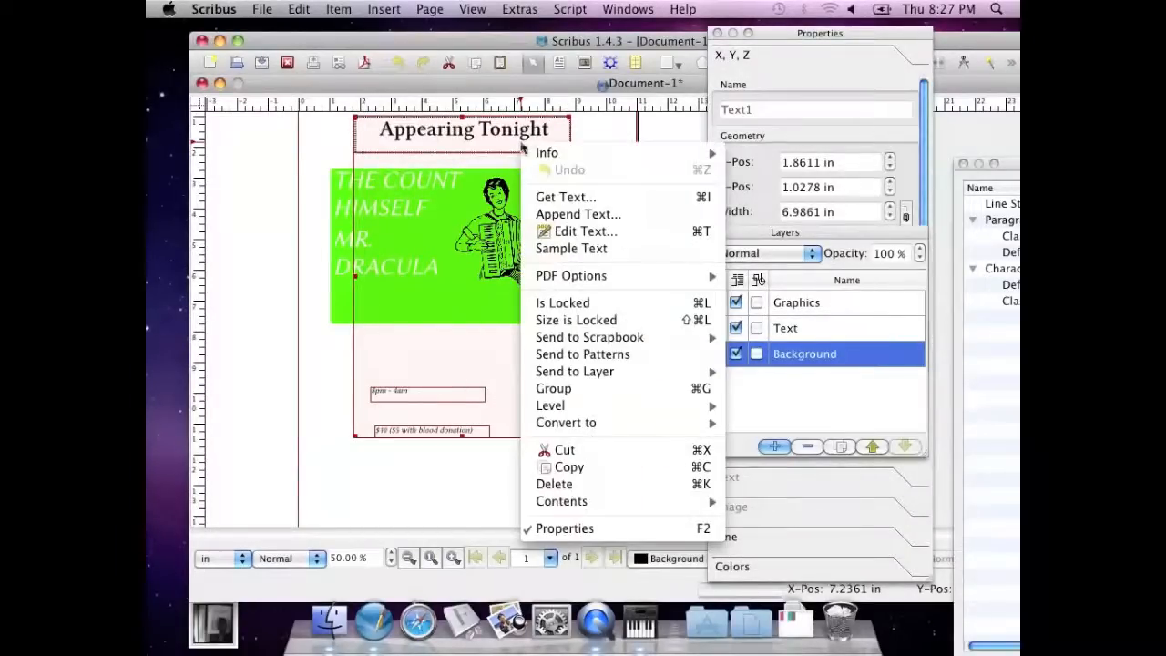
mouse_move(576, 371)
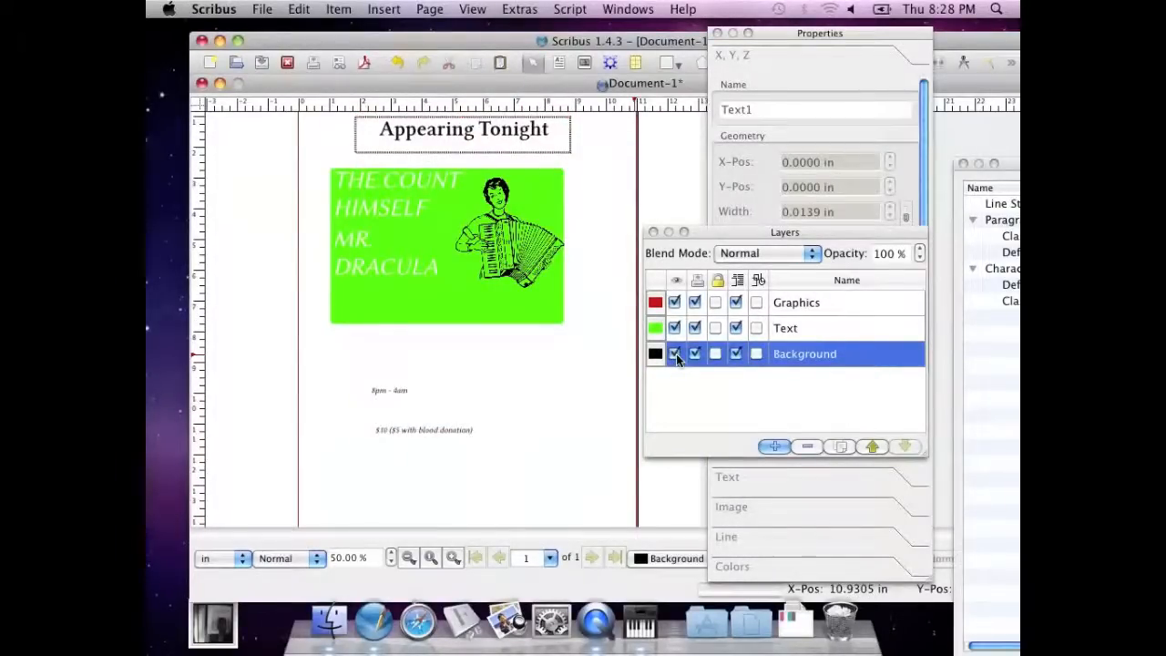
left_click(785, 328)
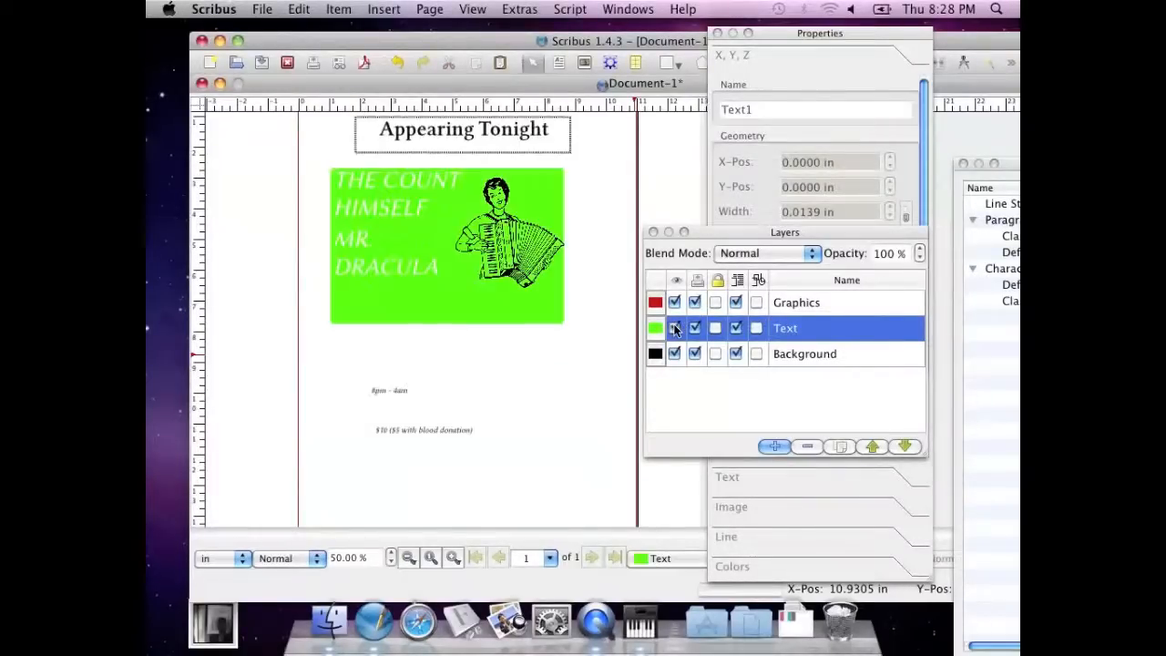
left_click(796, 303)
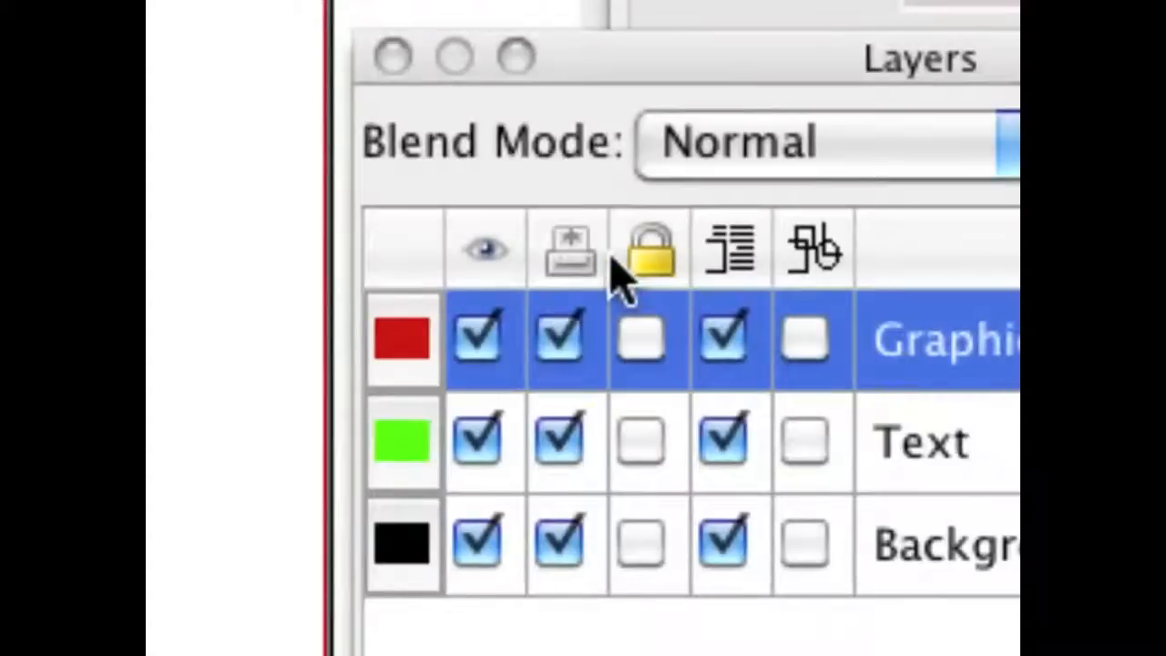
mouse_move(568, 264)
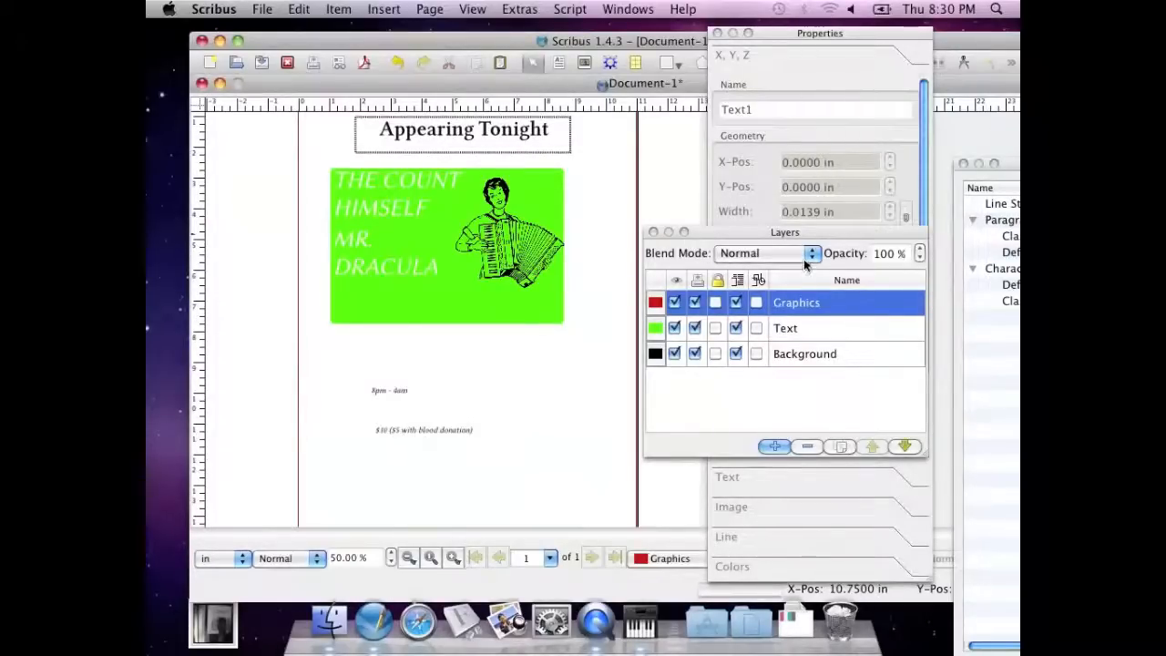
Try Lighten, Hard Light, Soft Light and Exclusion blending on the Graphics layer.
left_click(809, 253)
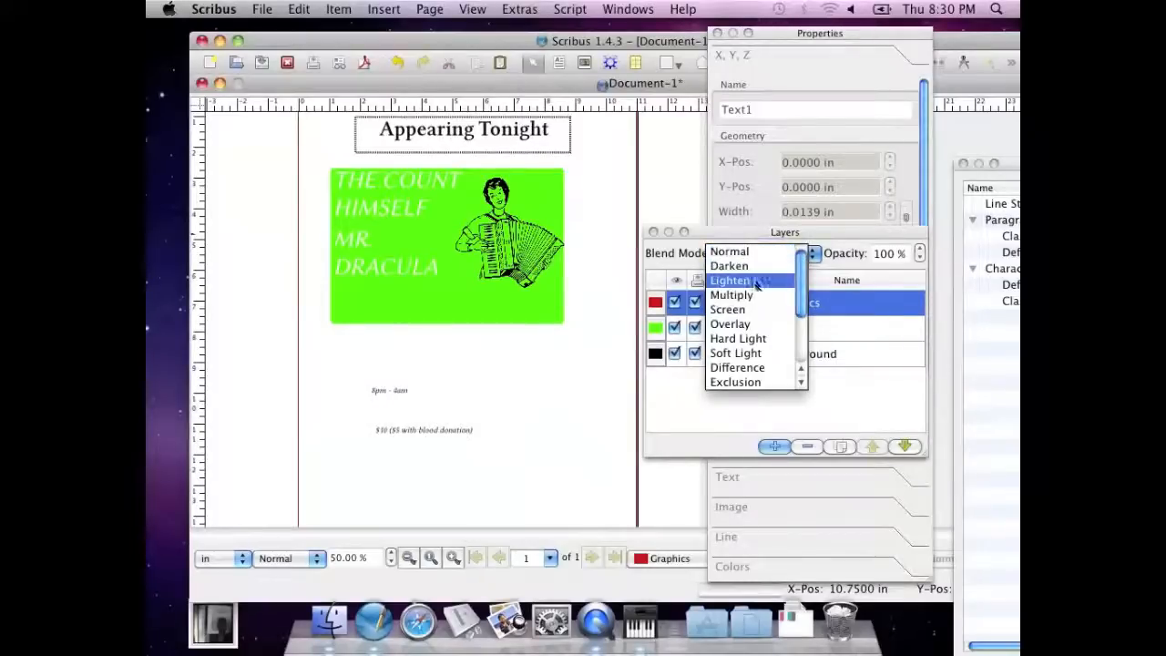
left_click(732, 280)
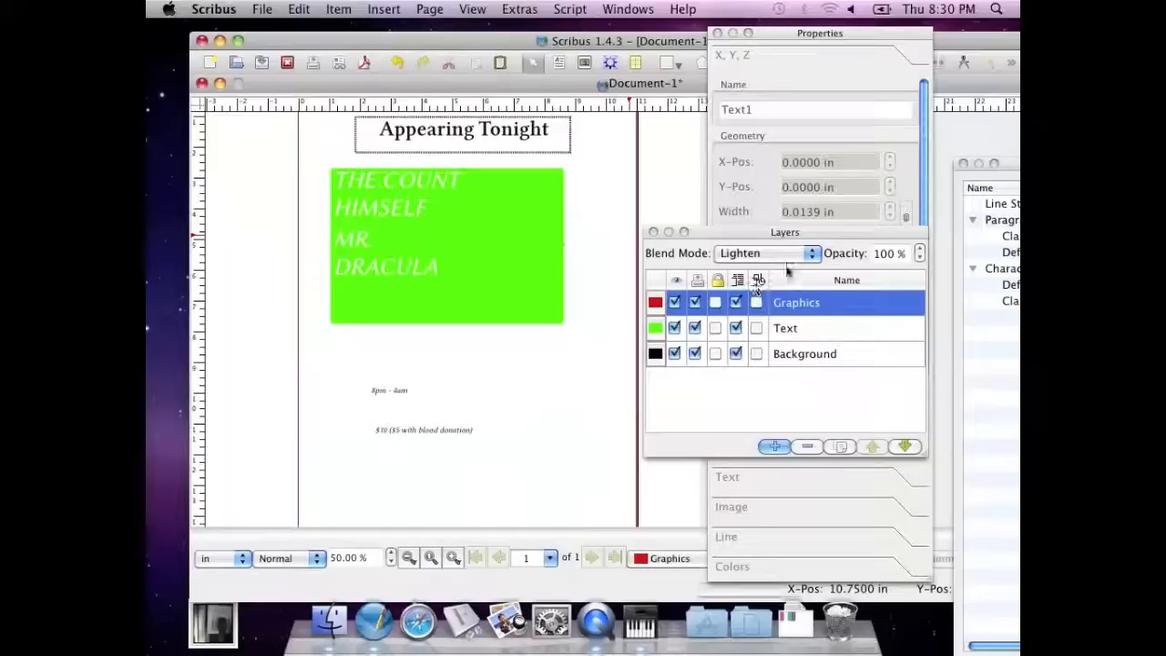
left_click(765, 253)
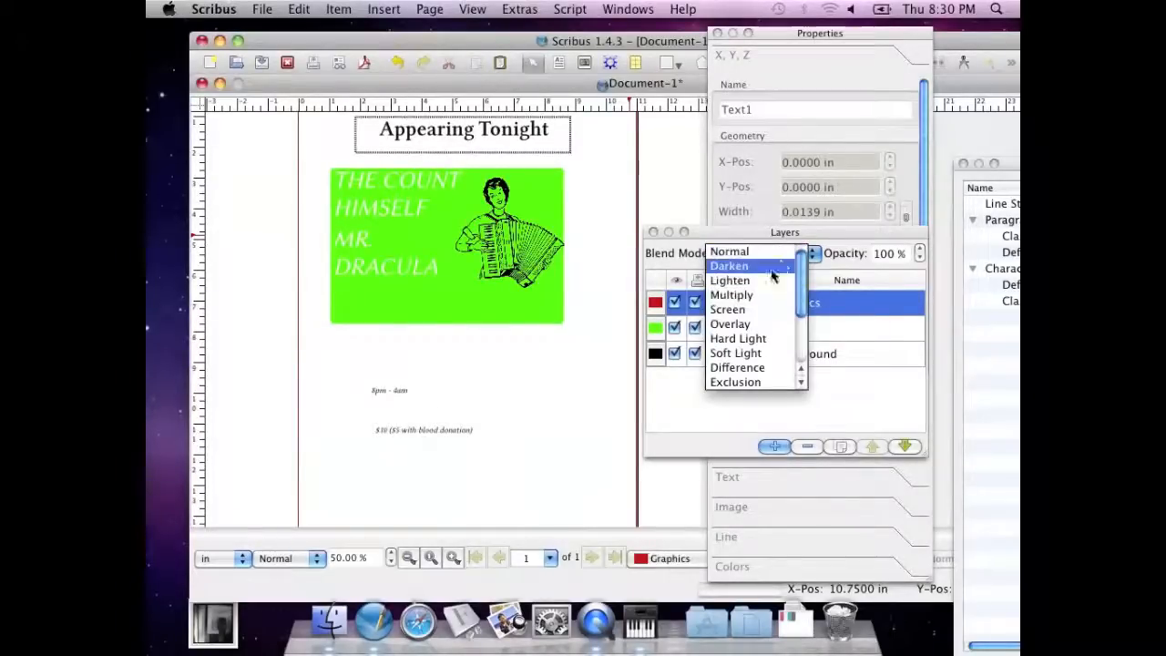
left_click(727, 310)
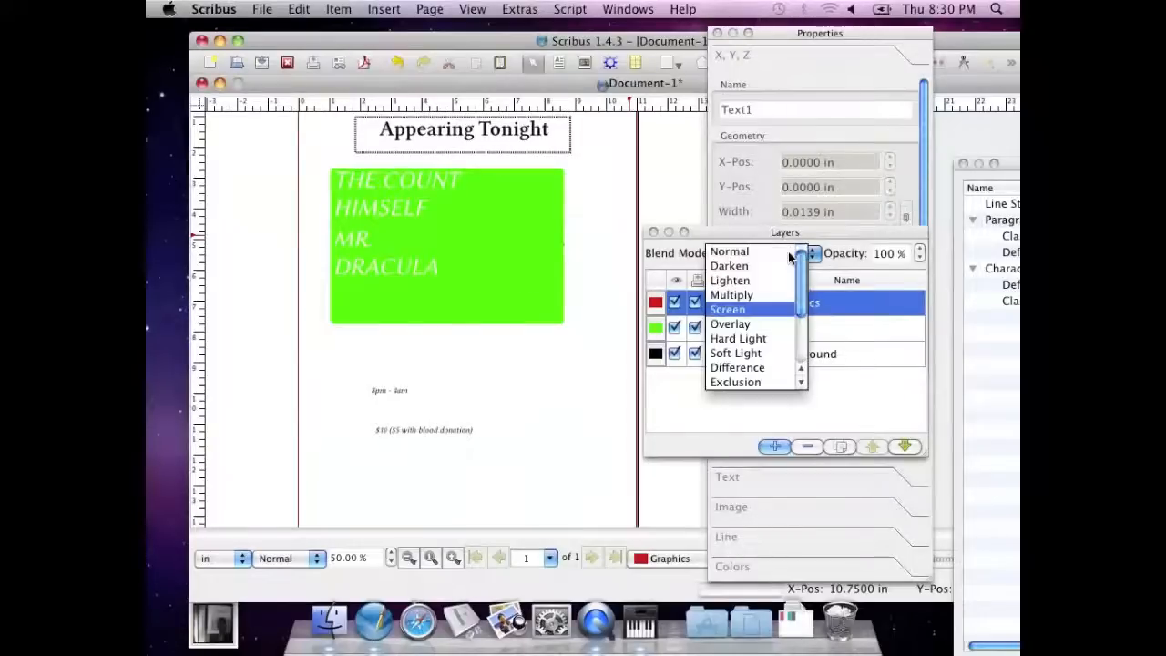
left_click(738, 337)
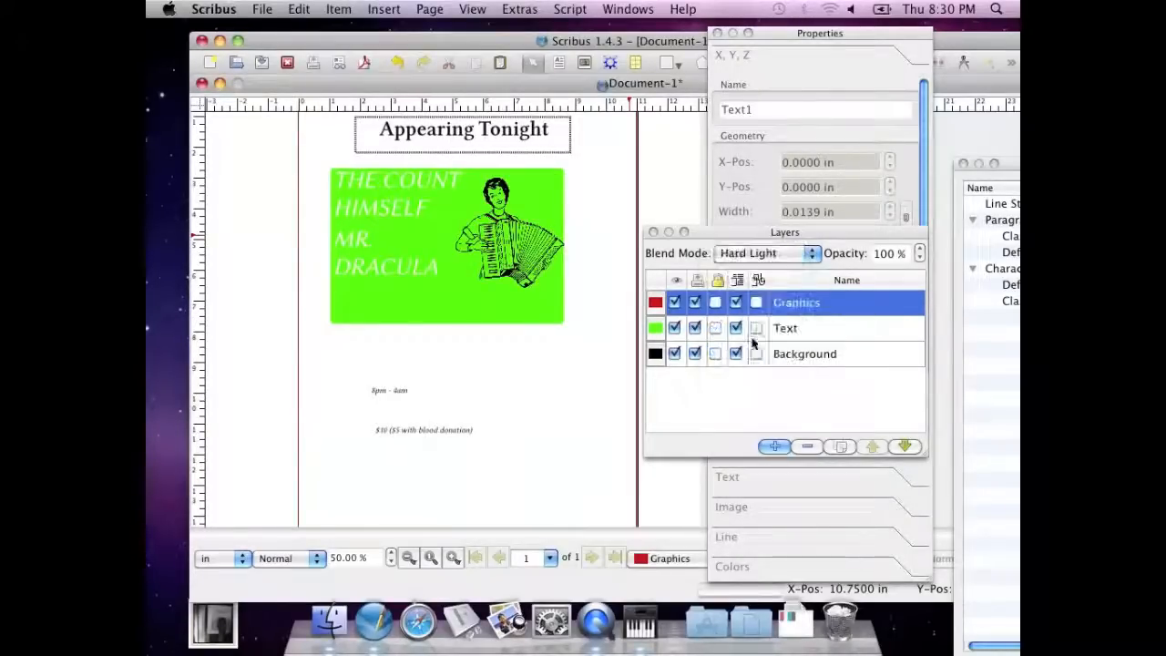
left_click(765, 253)
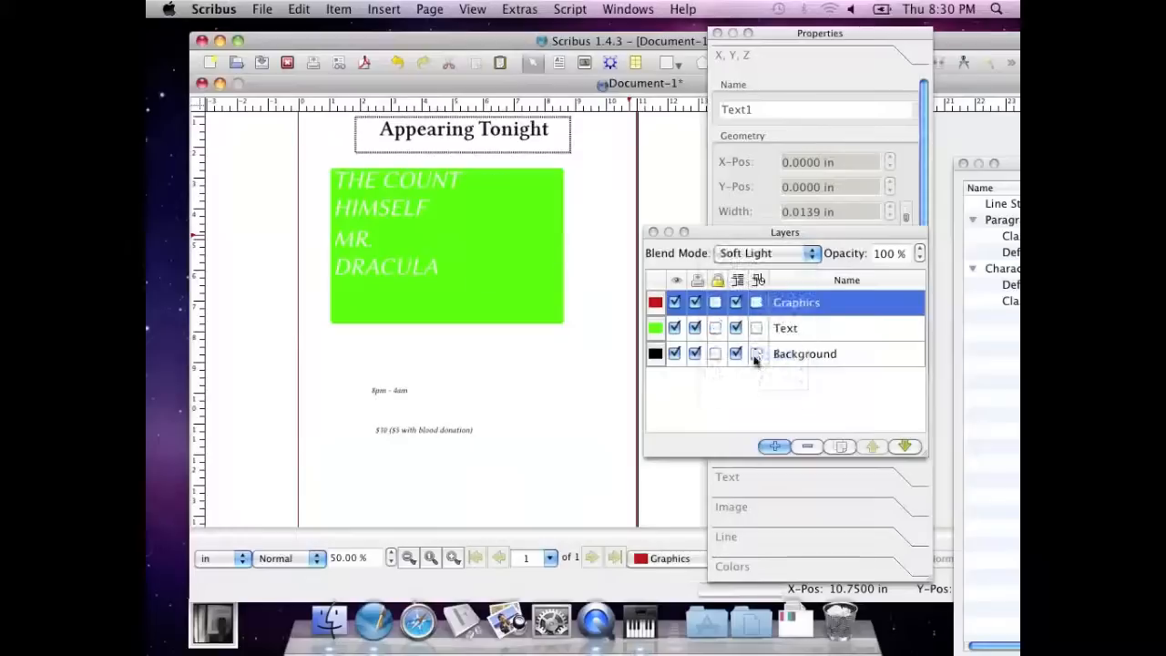
left_click(765, 253)
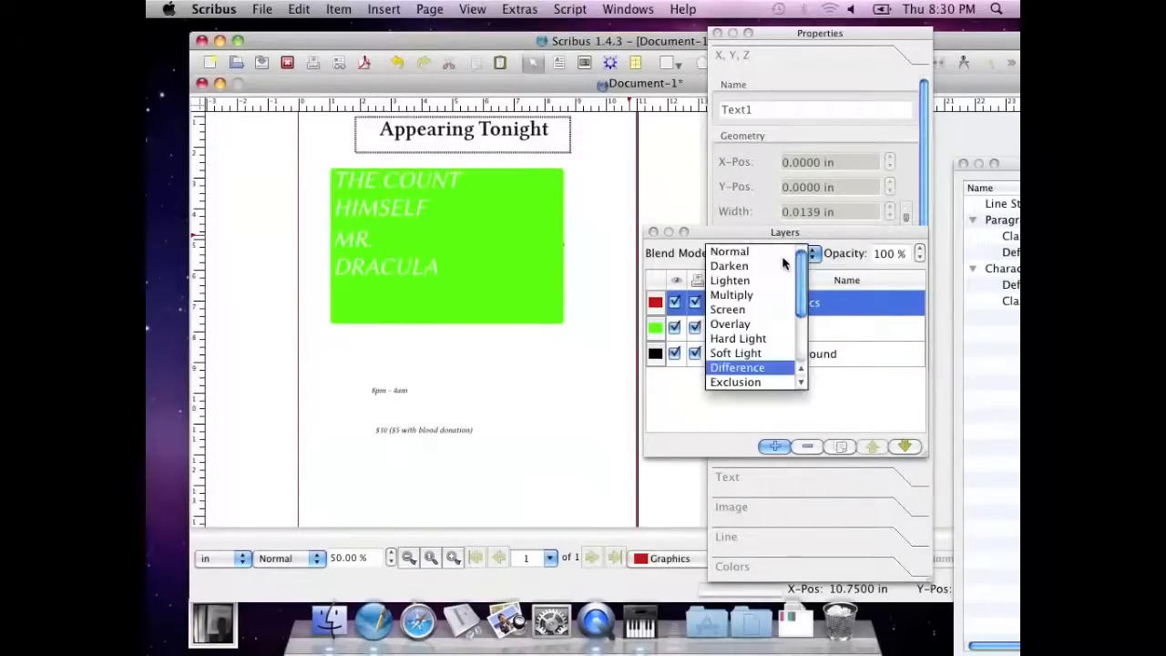
left_click(734, 383)
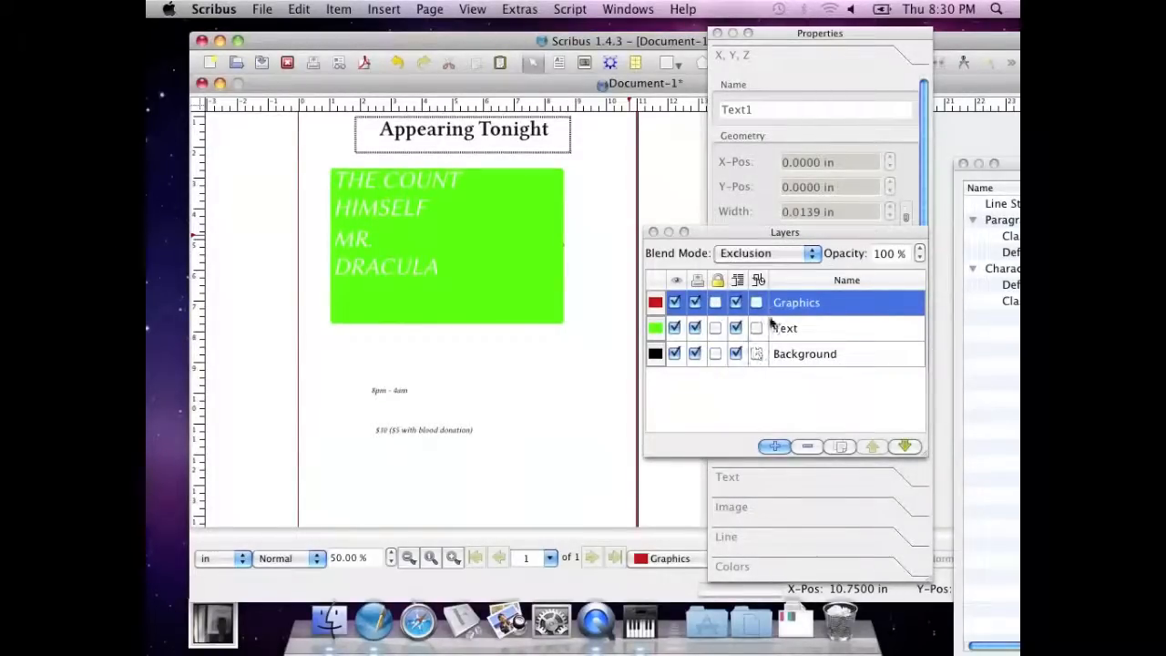
Try Color Dodge, then set the Graphics layer to Hue blending.
left_click(765, 253)
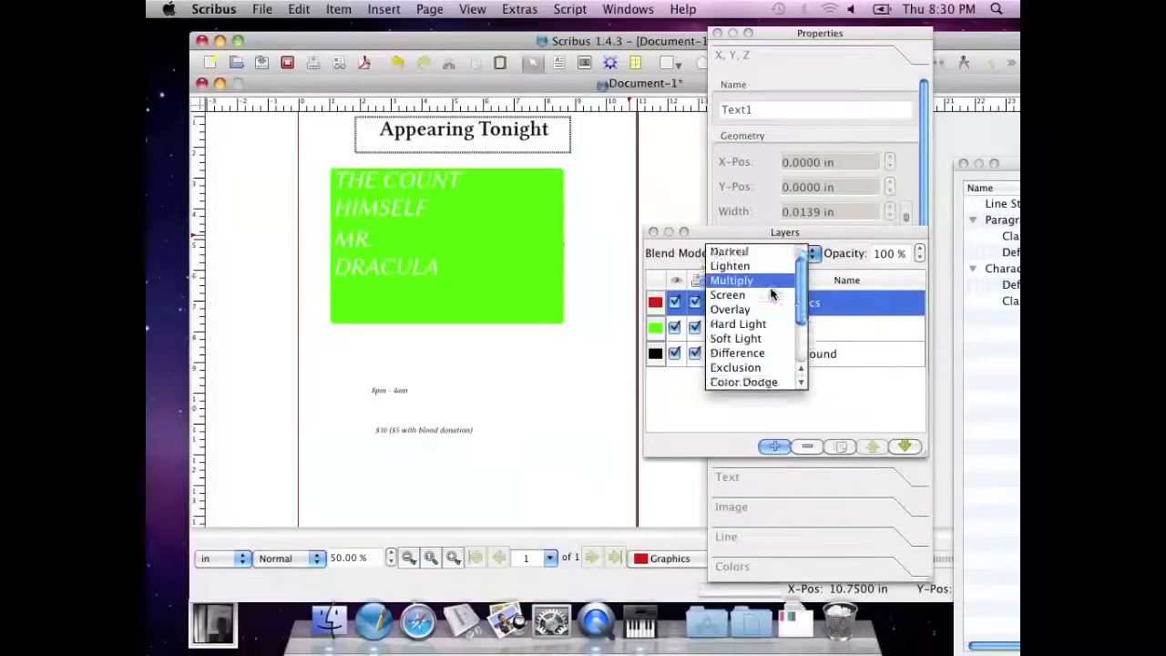
scroll("down", 3)
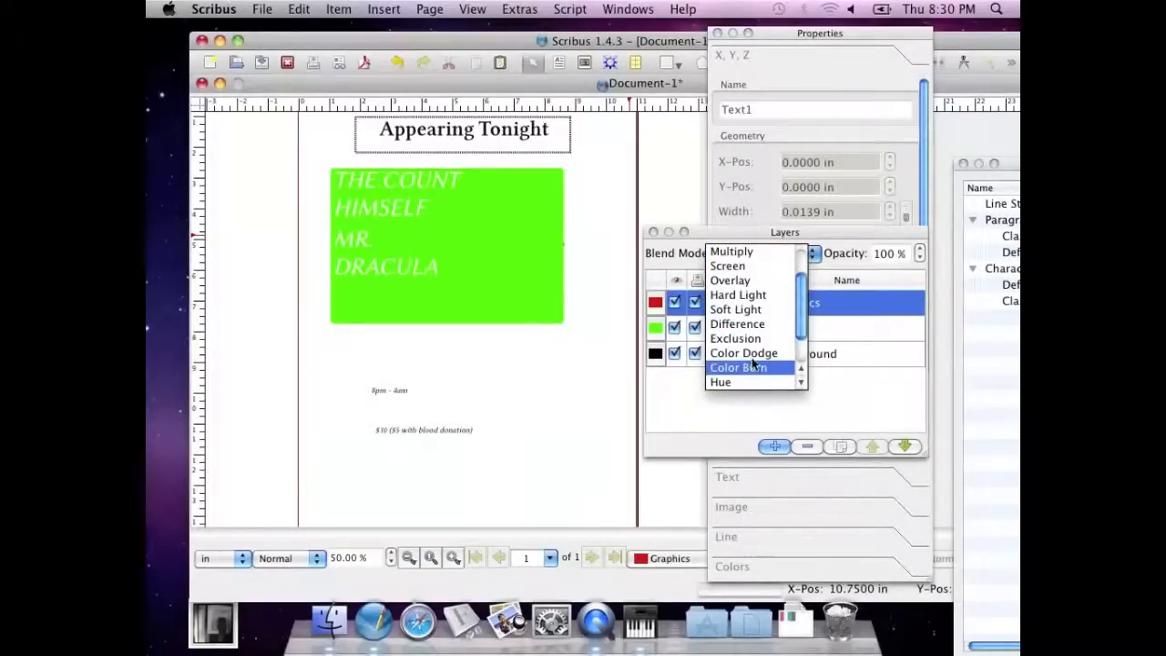
left_click(744, 354)
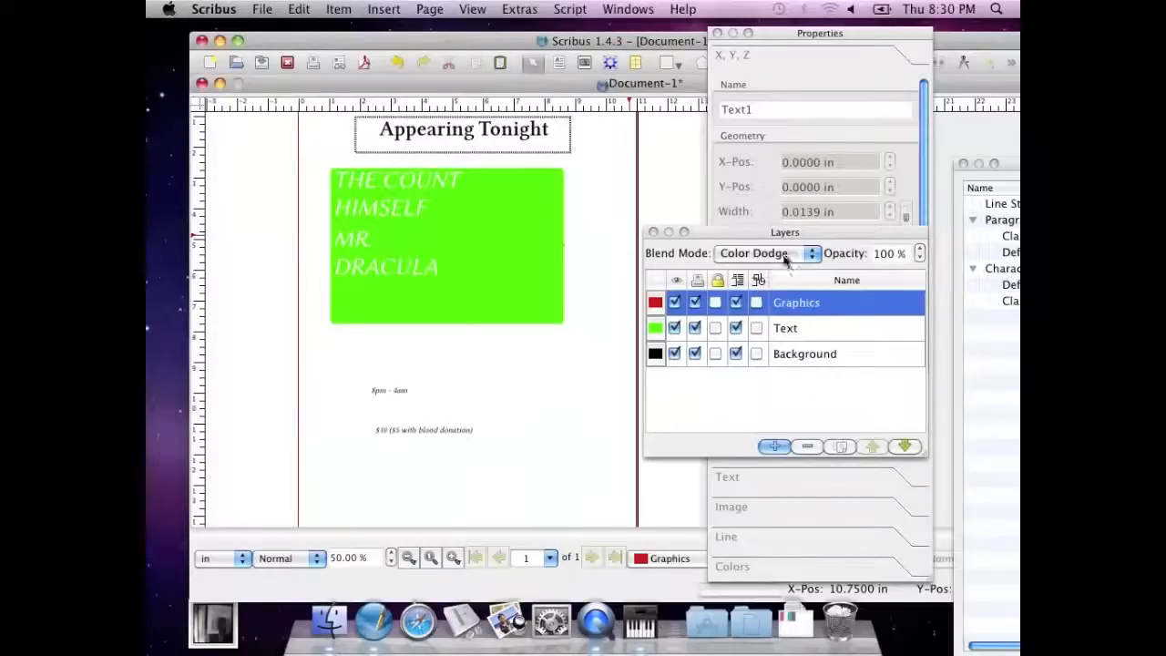
left_click(765, 253)
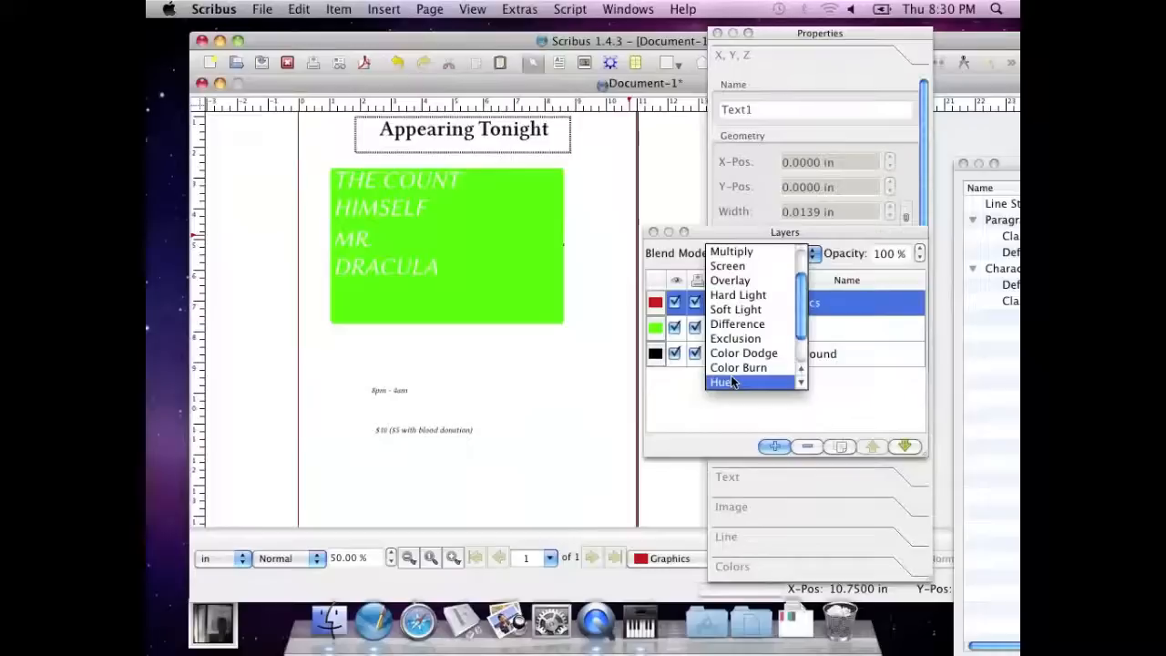
left_click(721, 383)
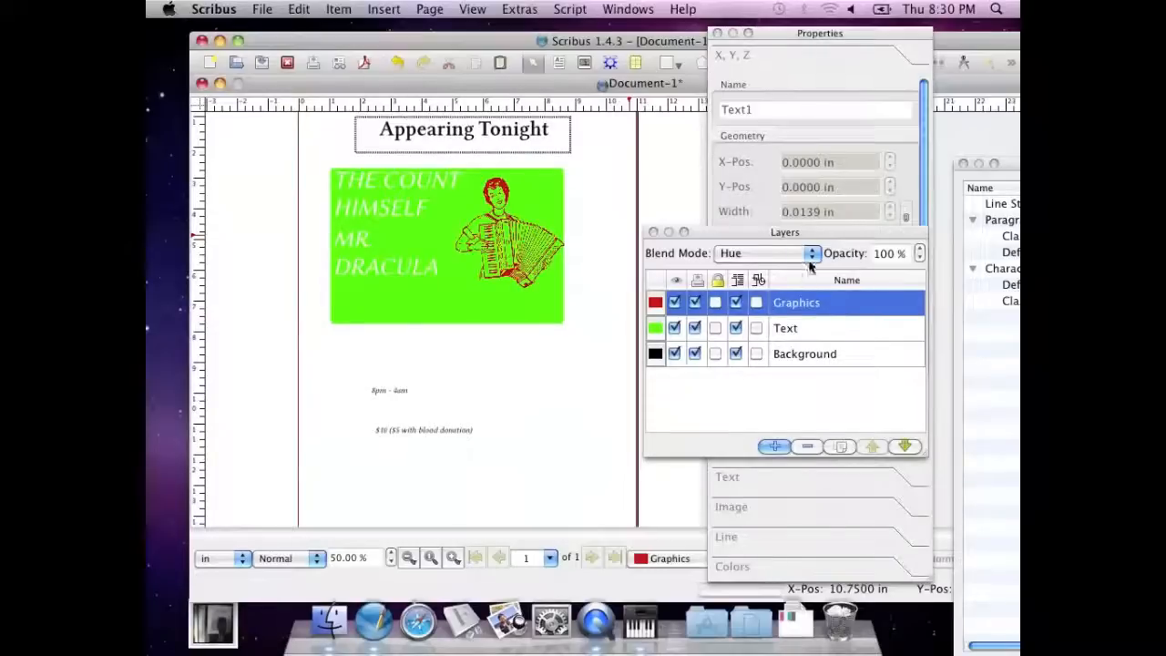
Nudge the Graphics layer opacity down and back to 100%.
left_click(918, 259)
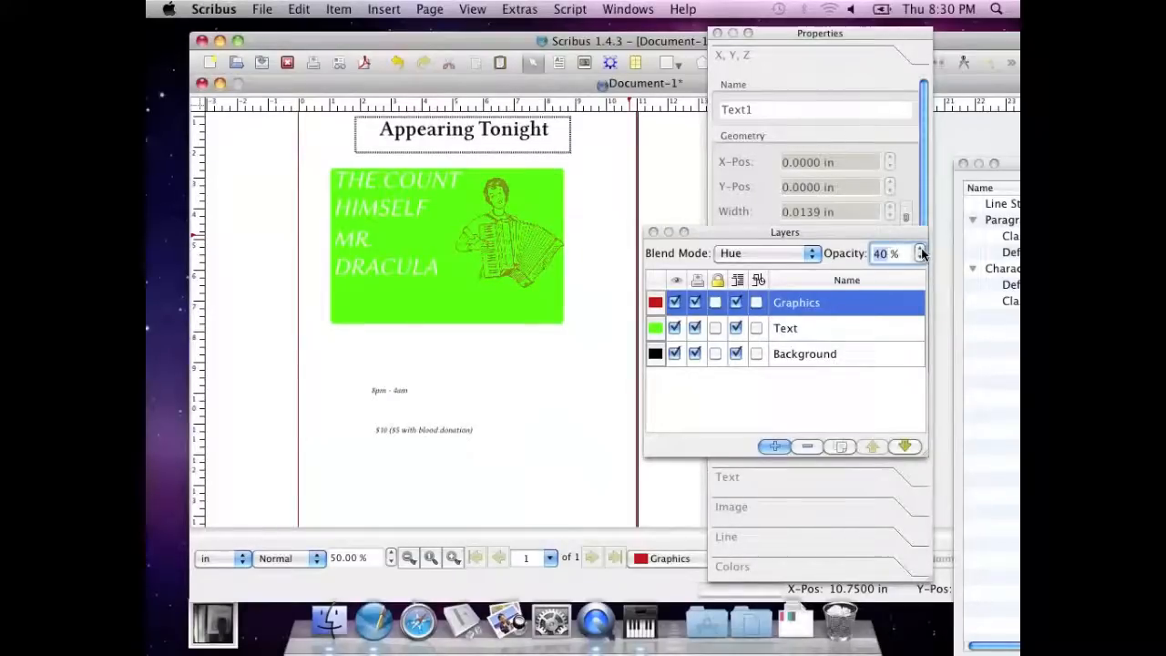
left_click(919, 247)
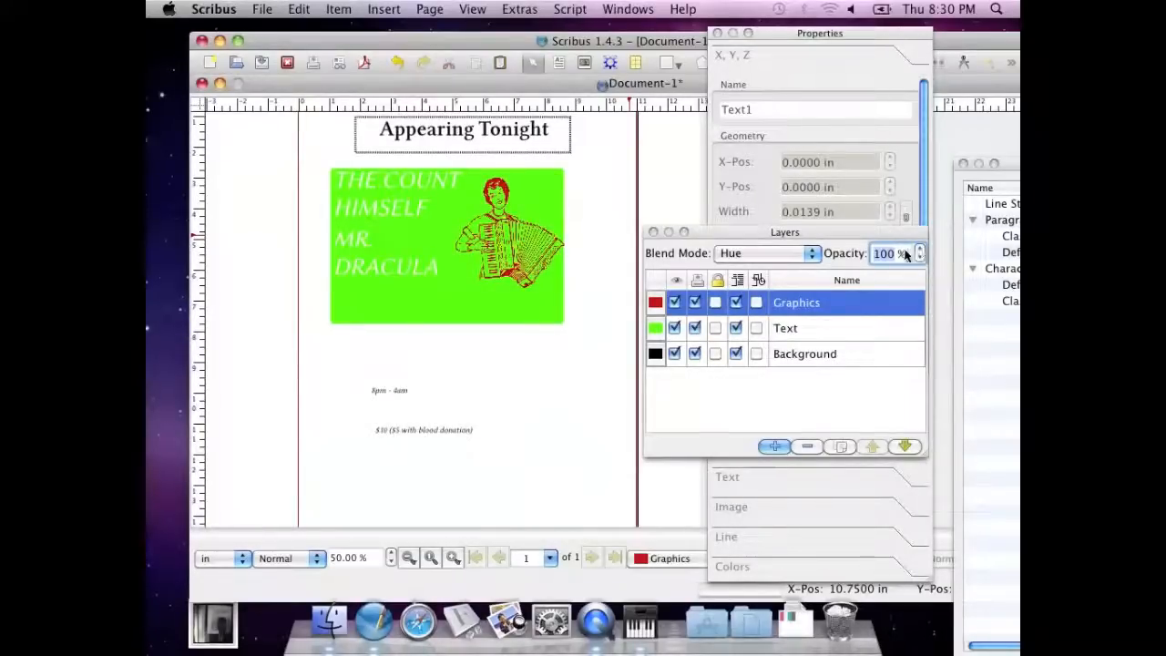
left_click(430, 558)
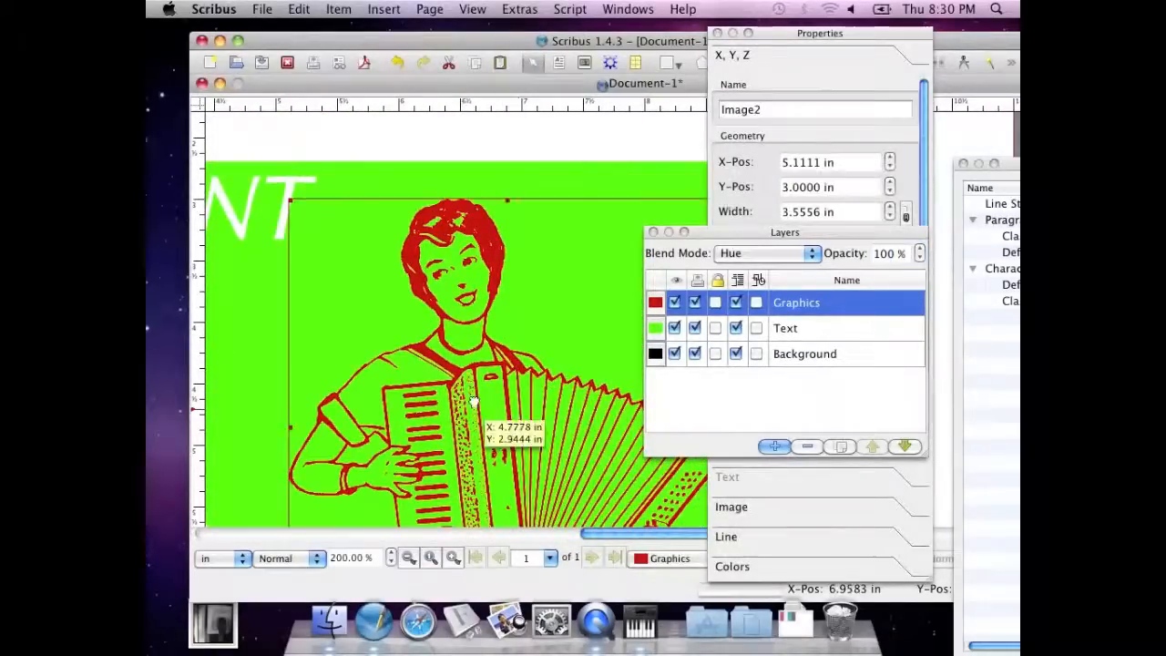
Disable text flow around the accordion image and move it to the box's right side.
left_click_drag(474, 400, 419, 383)
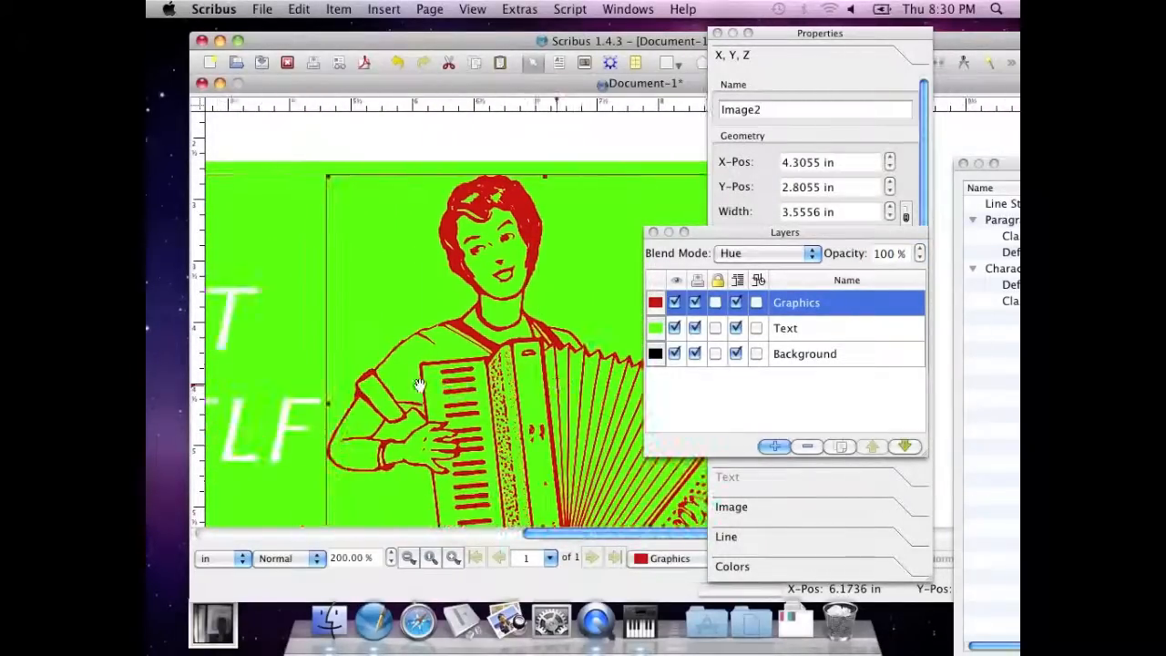
left_click(408, 558)
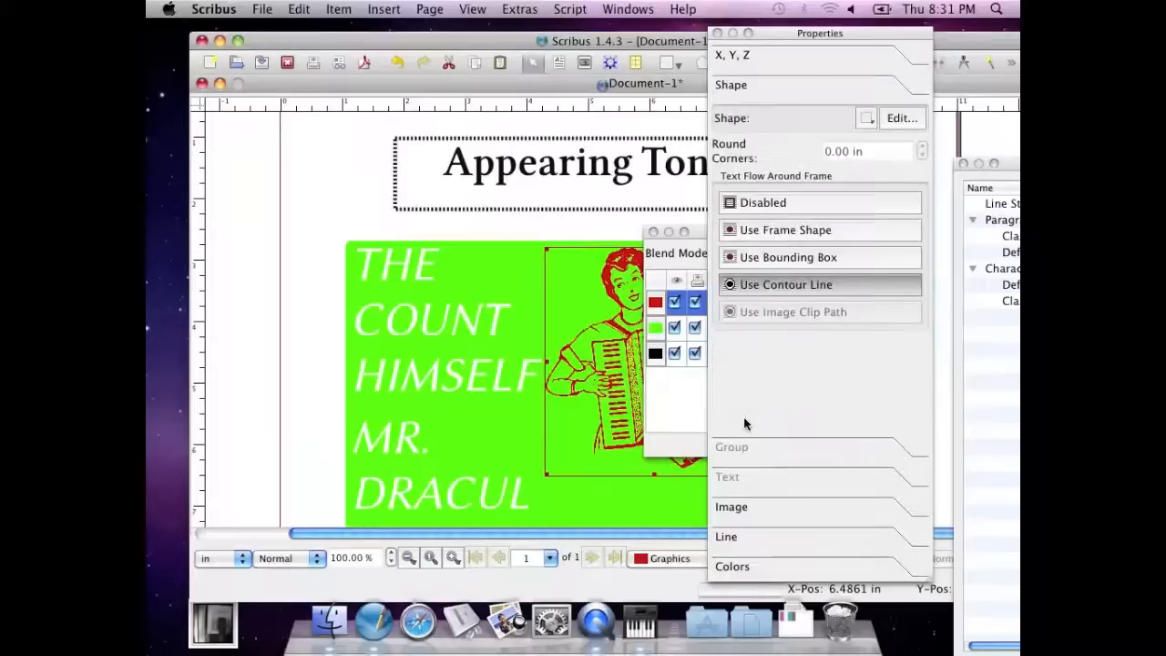
left_click(763, 203)
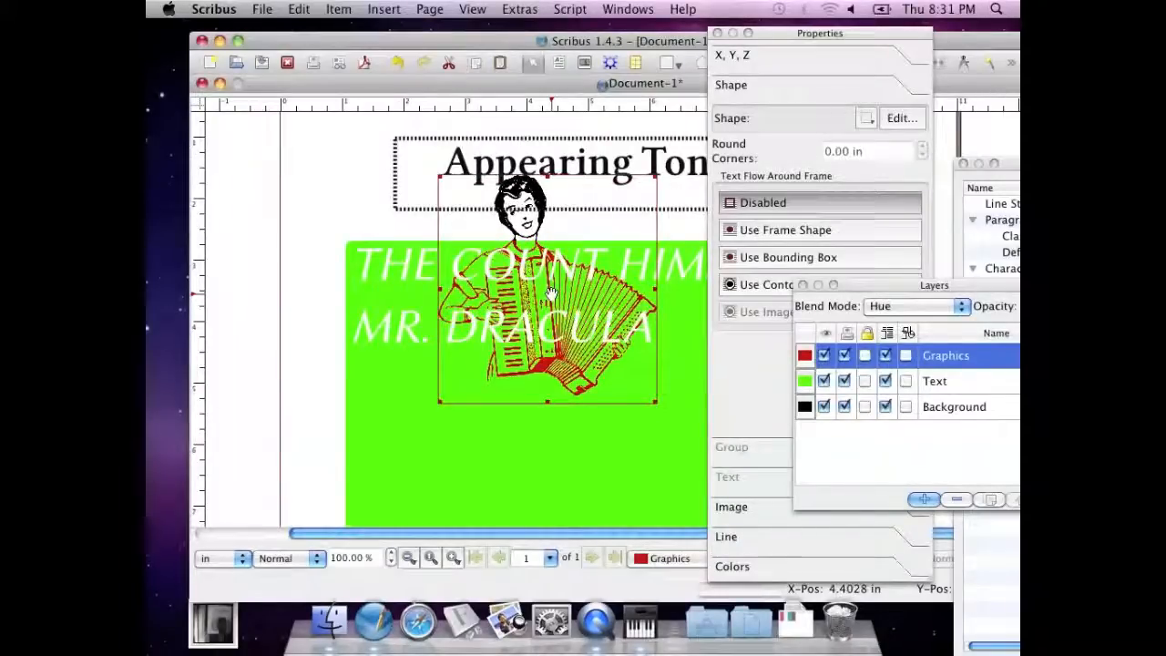
left_click_drag(547, 291, 638, 328)
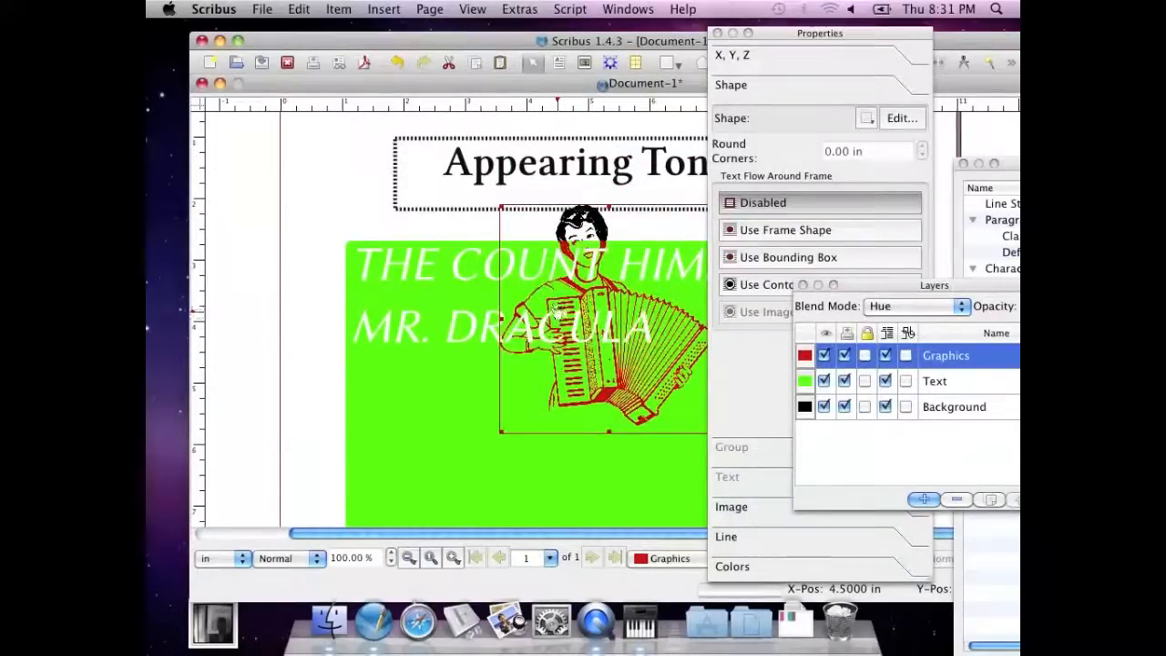
Try Color Burn, Multiply and Saturation blending, moving the image up over the heading.
left_click(915, 306)
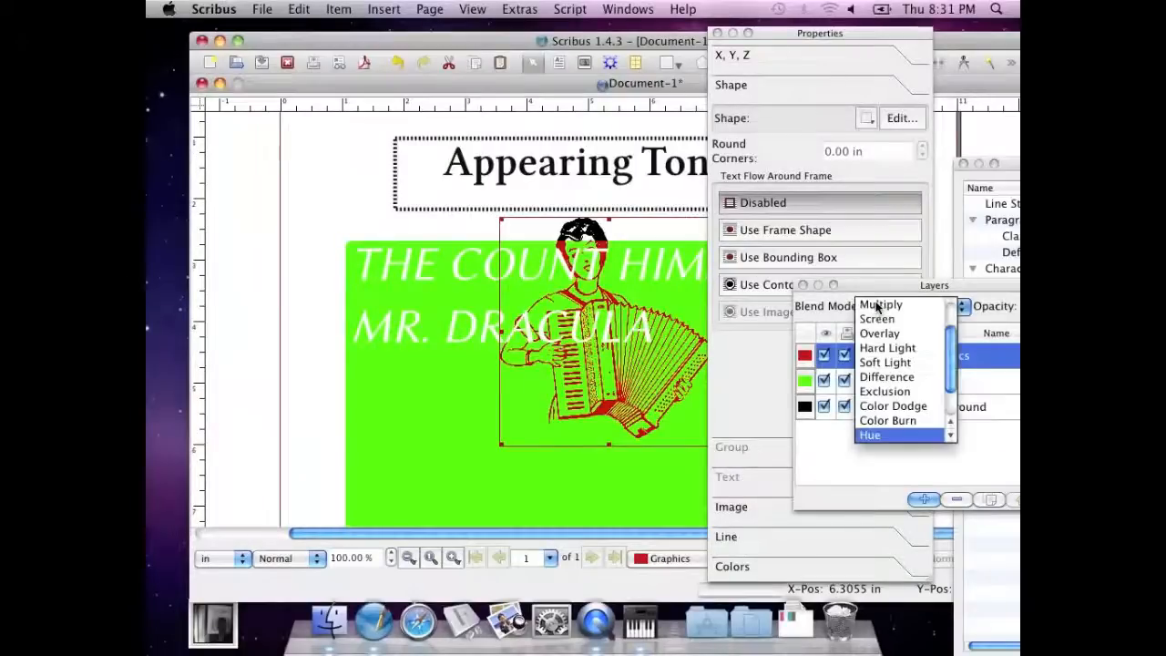
left_click(887, 419)
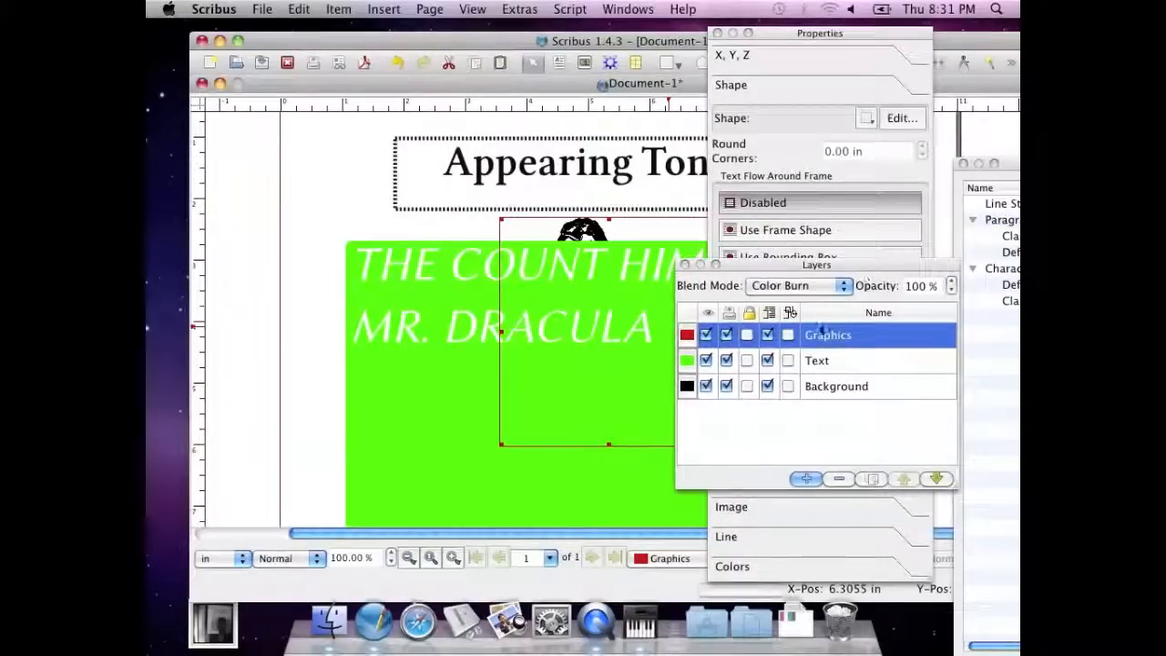
left_click(798, 284)
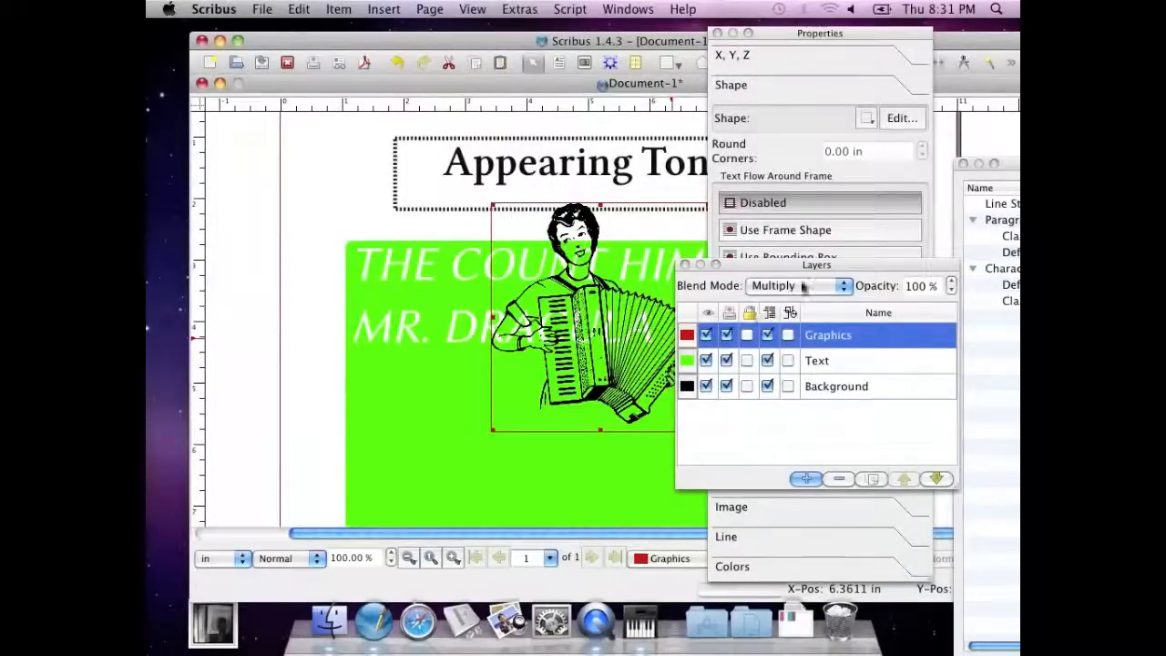
left_click(798, 285)
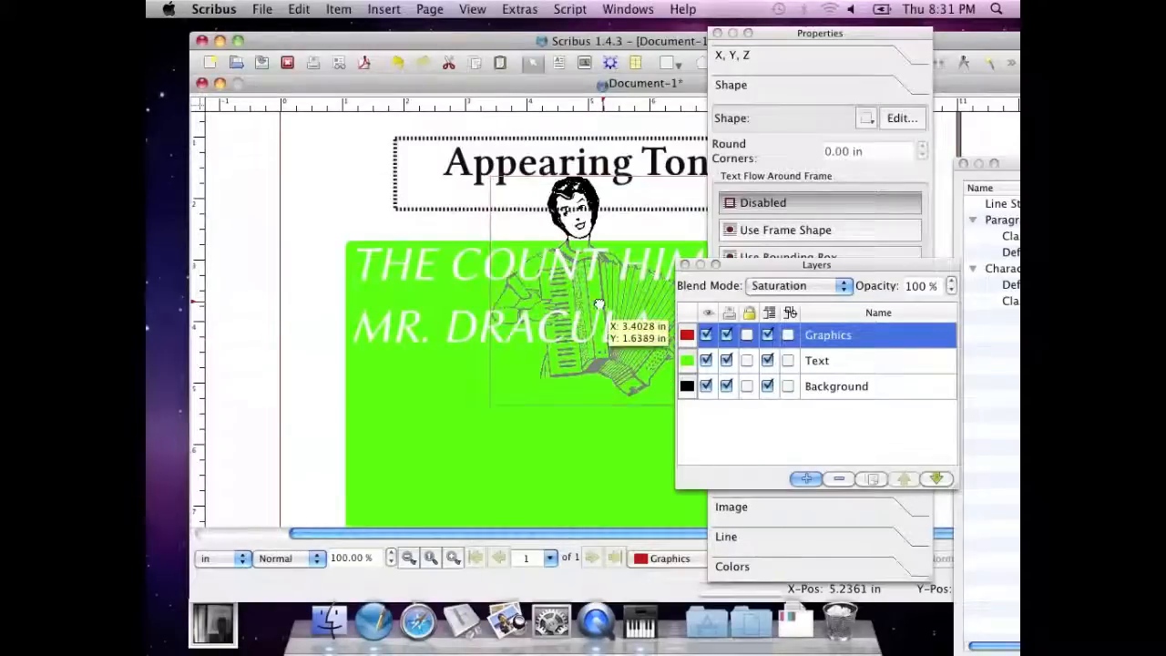
left_click_drag(574, 319, 537, 274)
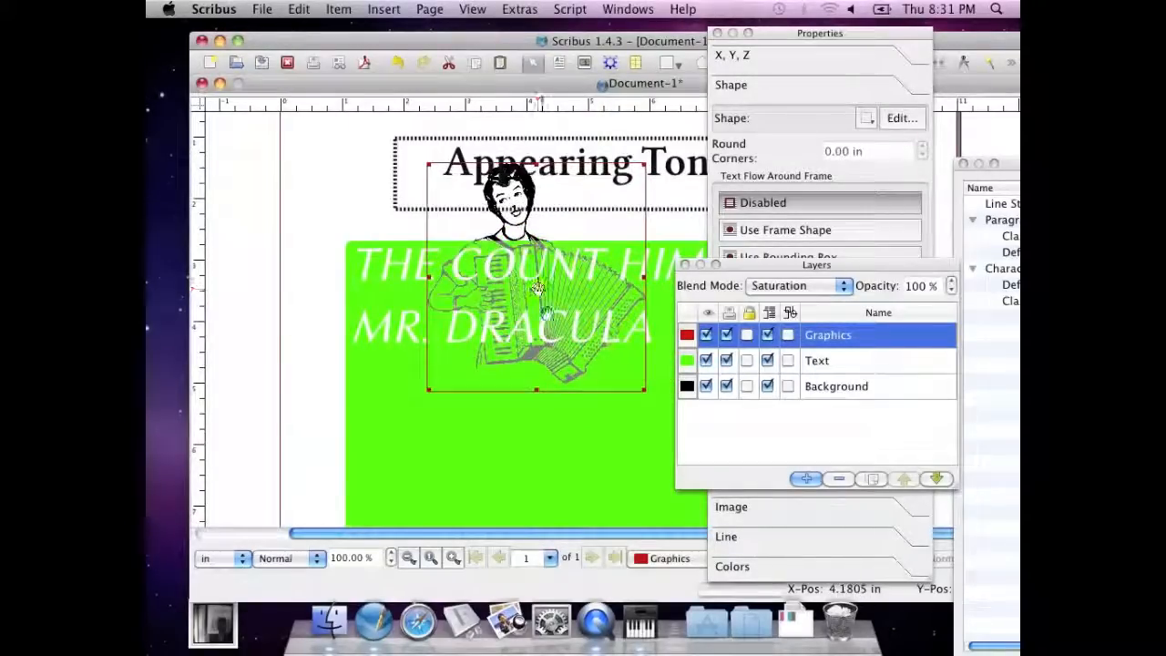
left_click(816, 361)
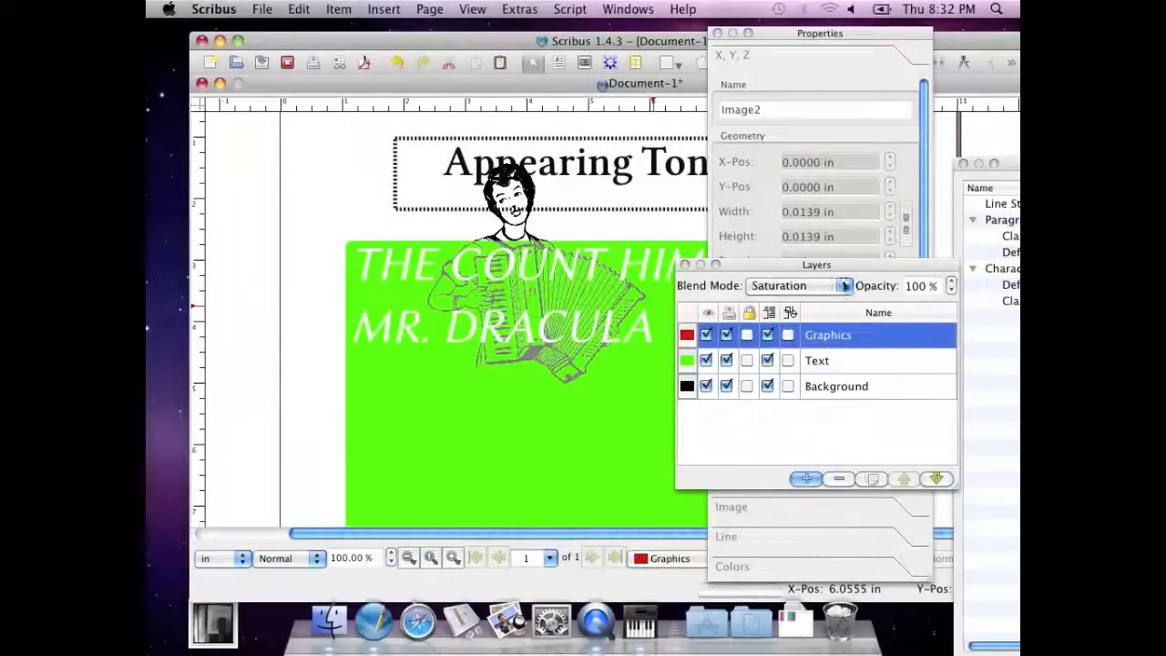
Return the Graphics layer to Normal blending and open the Crowd Funding poster document.
left_click(791, 284)
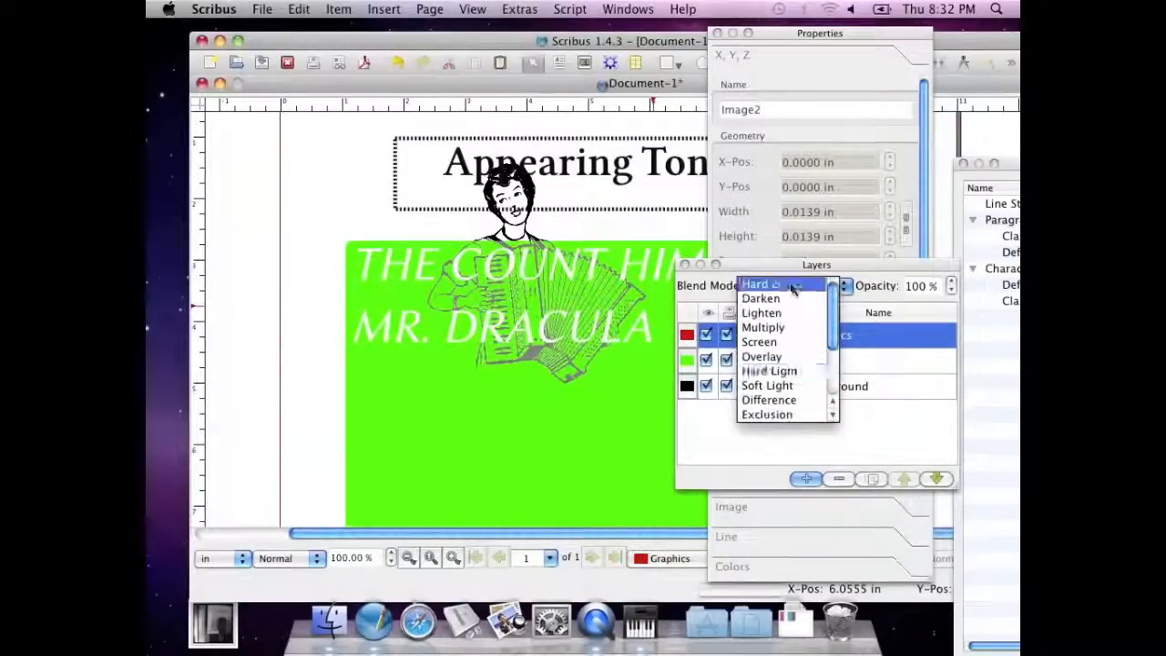
left_click(770, 284)
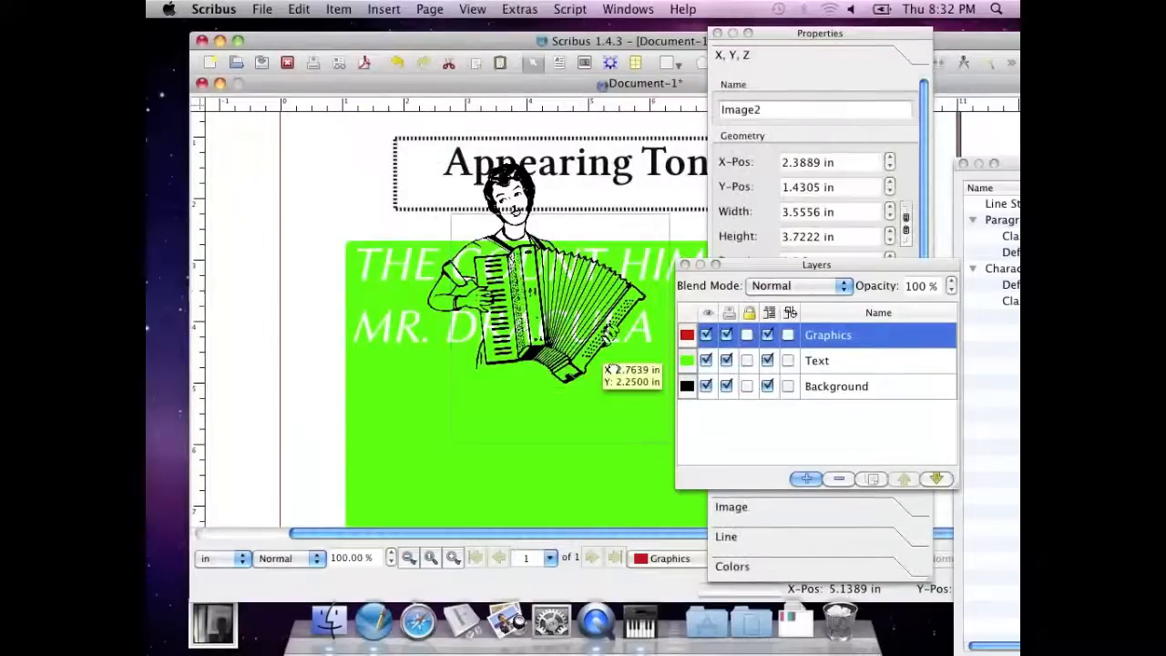
left_click_drag(507, 310, 579, 387)
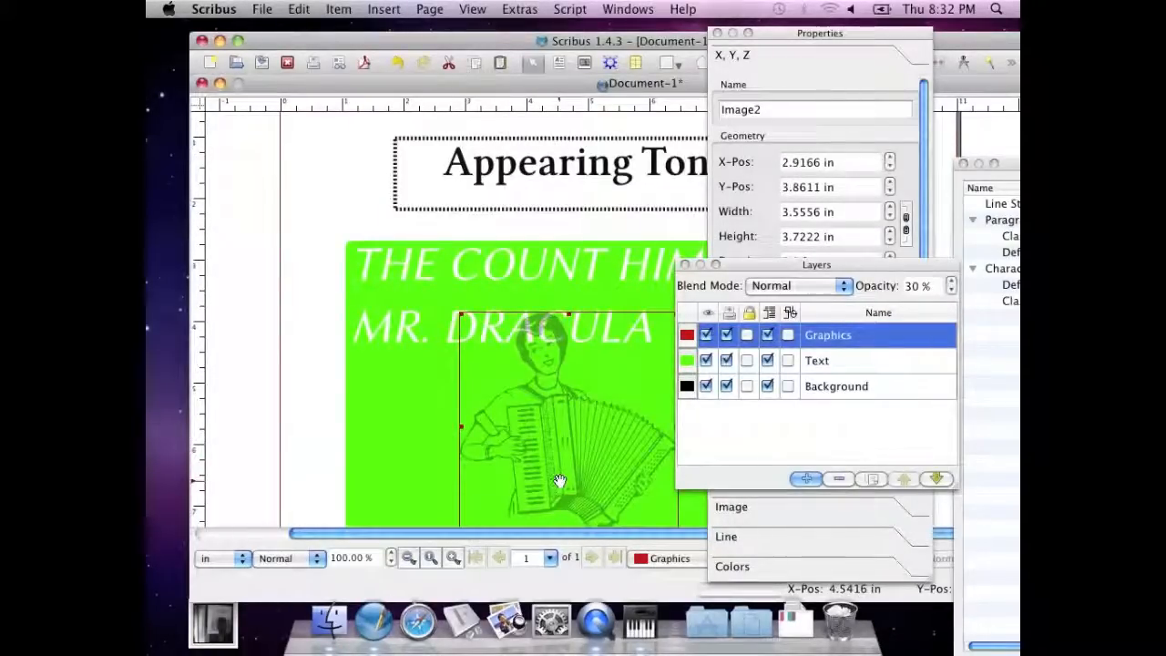
left_click(395, 437)
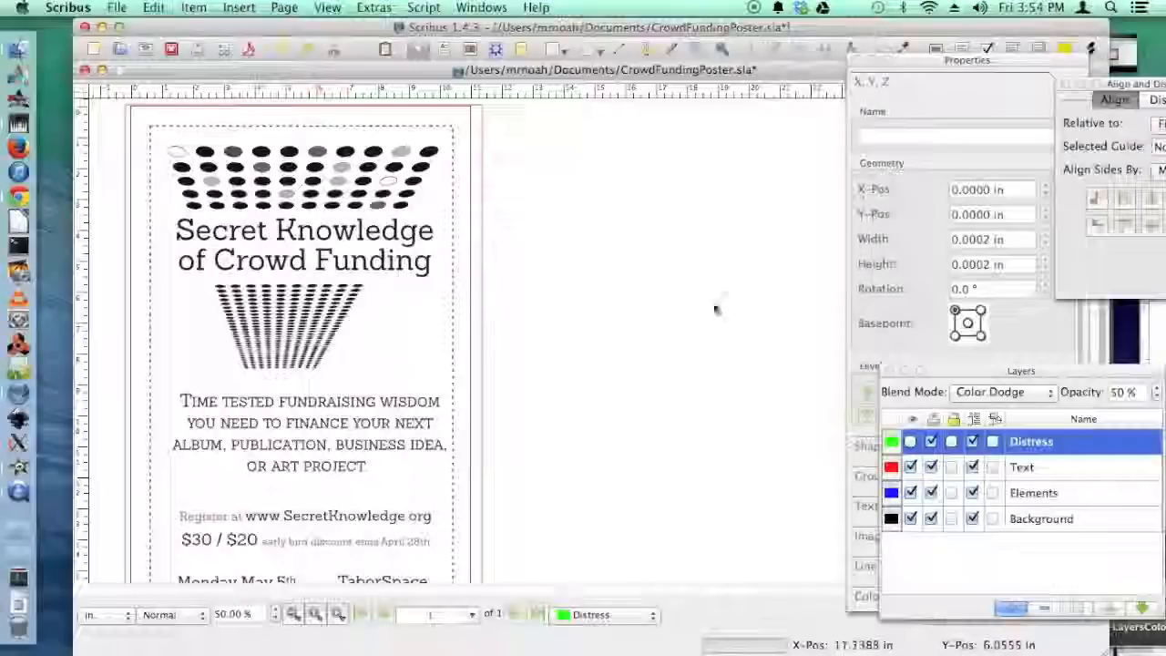
Zoom to the poster title and set the Distress layer opacity to 80%.
left_click(1002, 392)
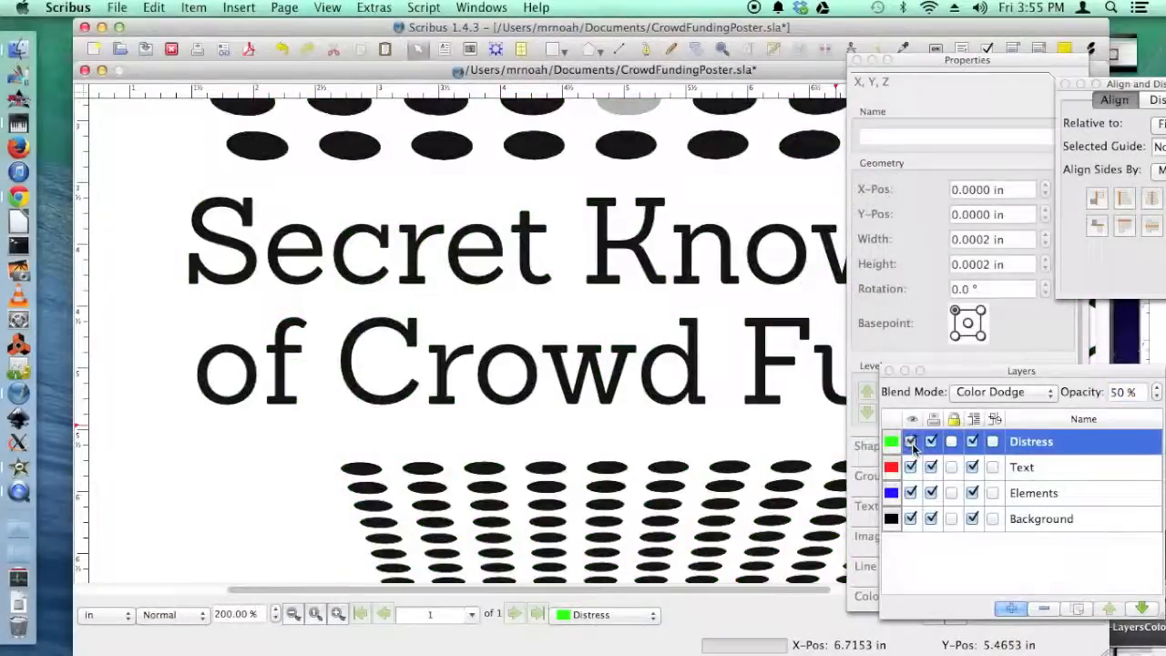
left_click(1002, 392)
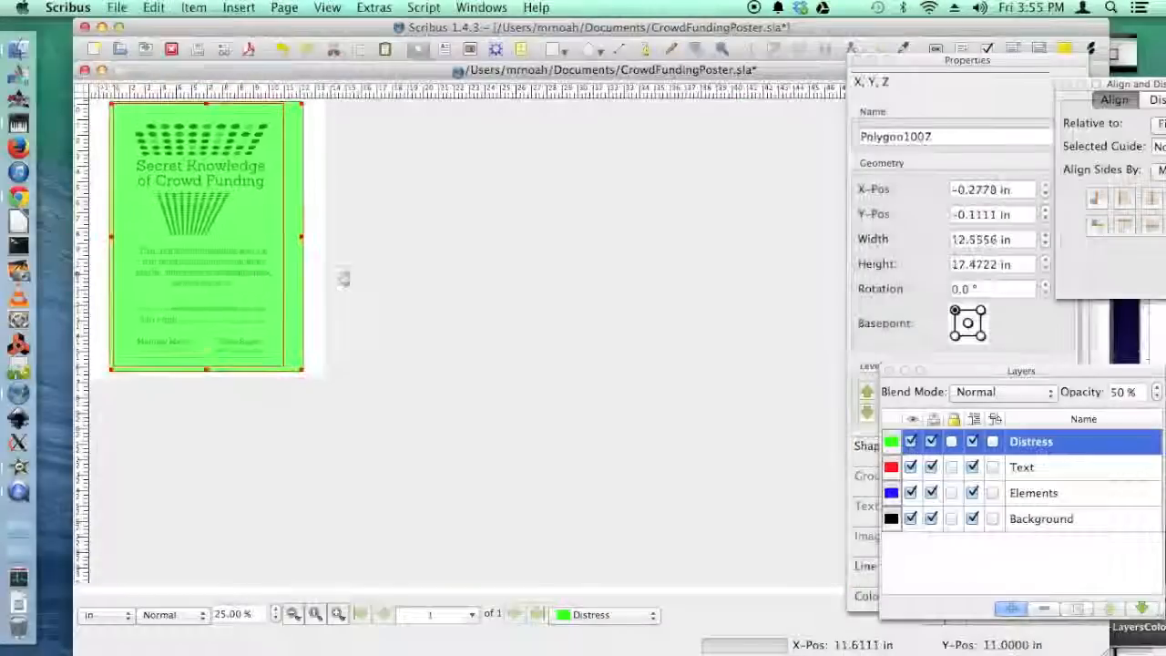
left_click(871, 262)
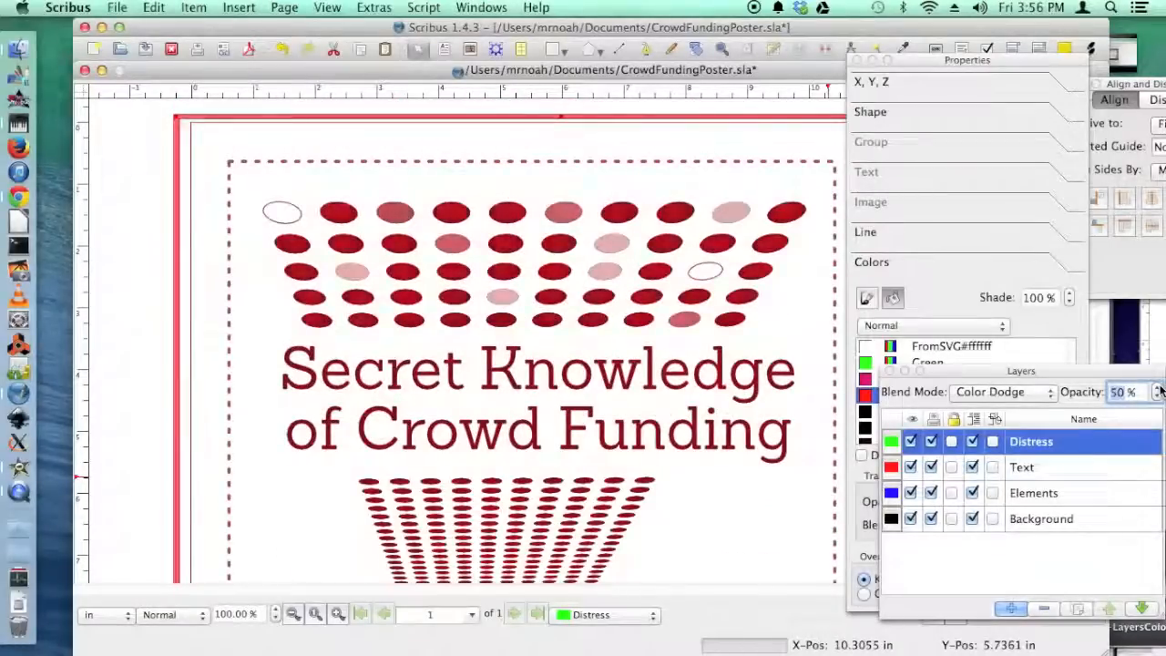
type("80")
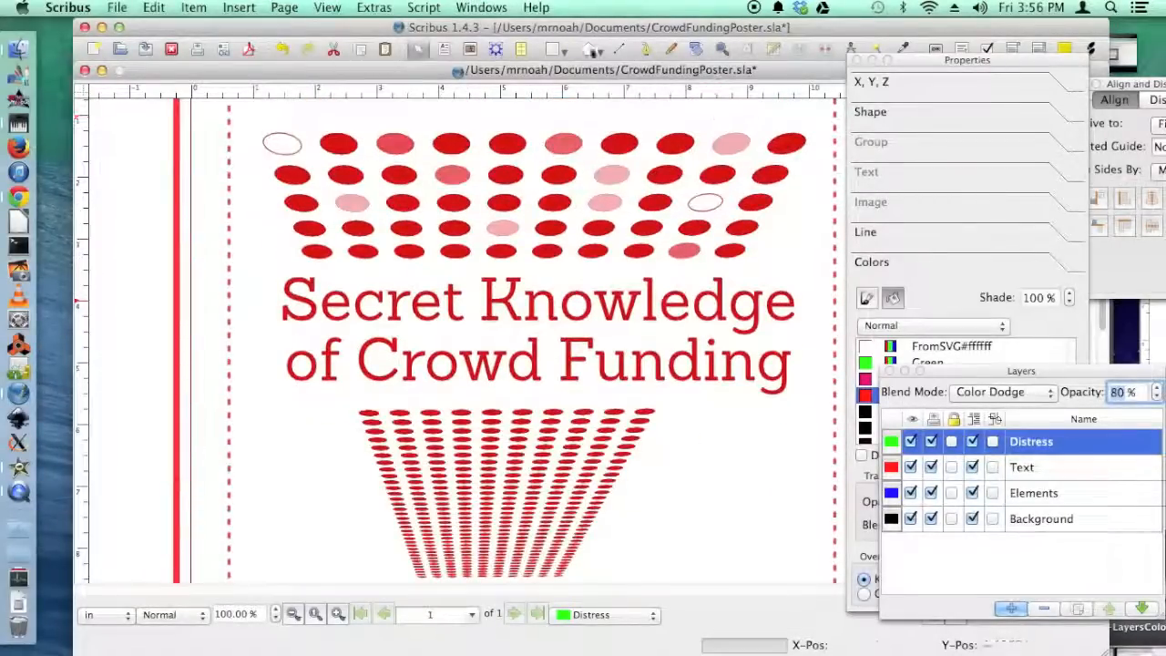
Recolour the Distress overlay shape with blue fill swatches.
left_click(353, 208)
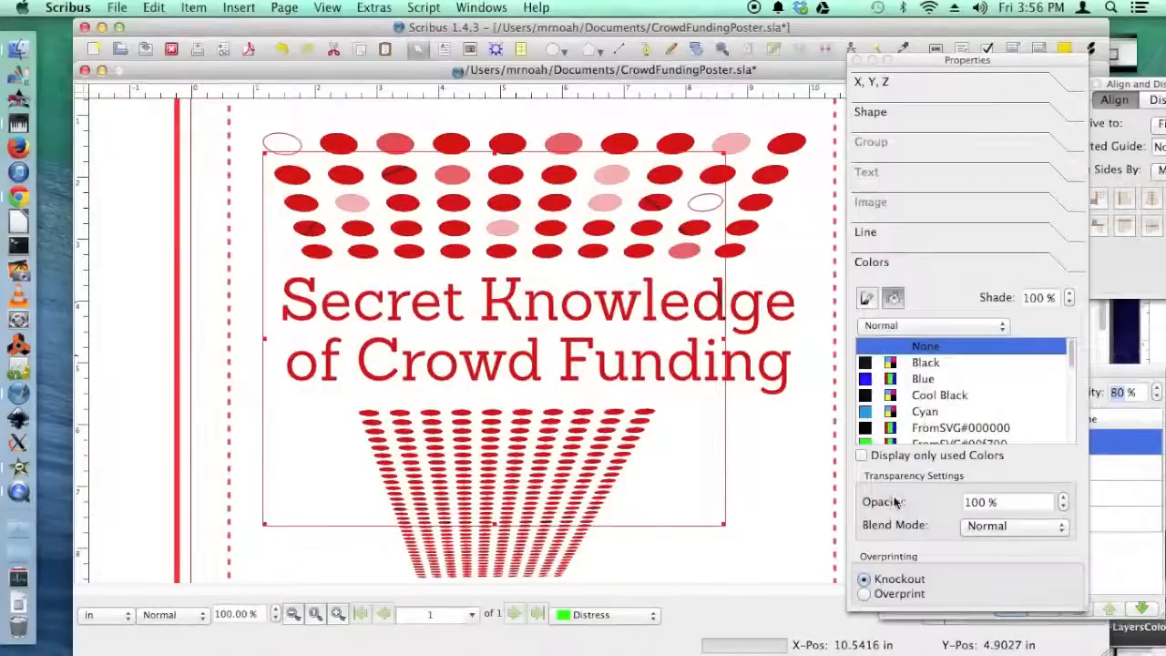
left_click(922, 377)
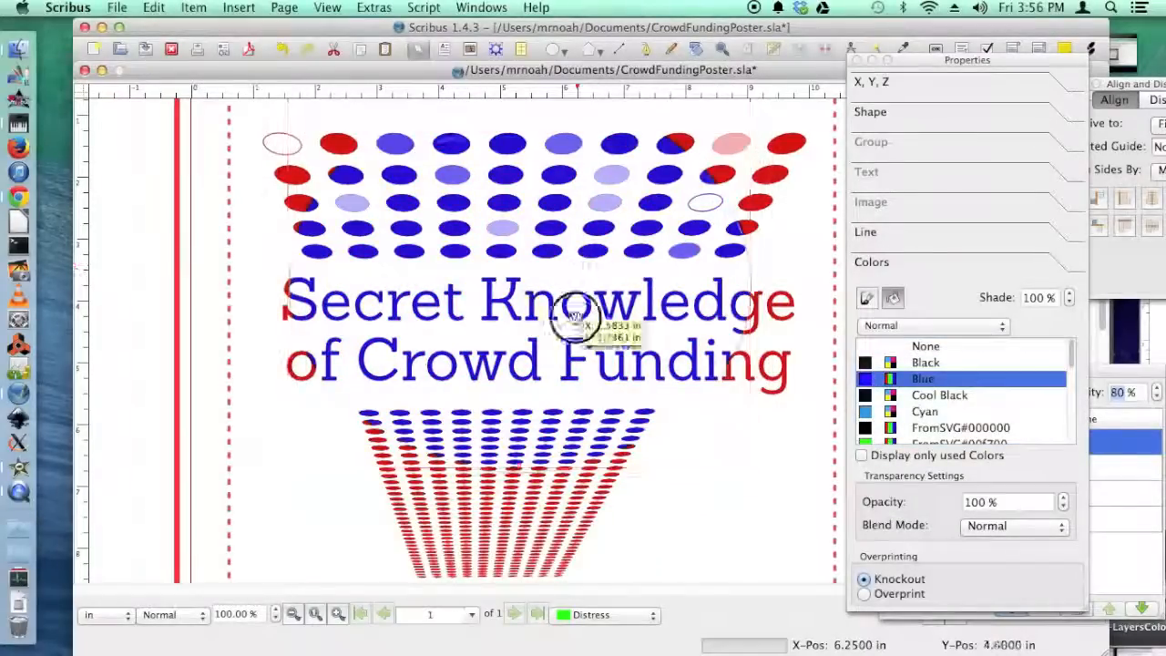
left_click(926, 412)
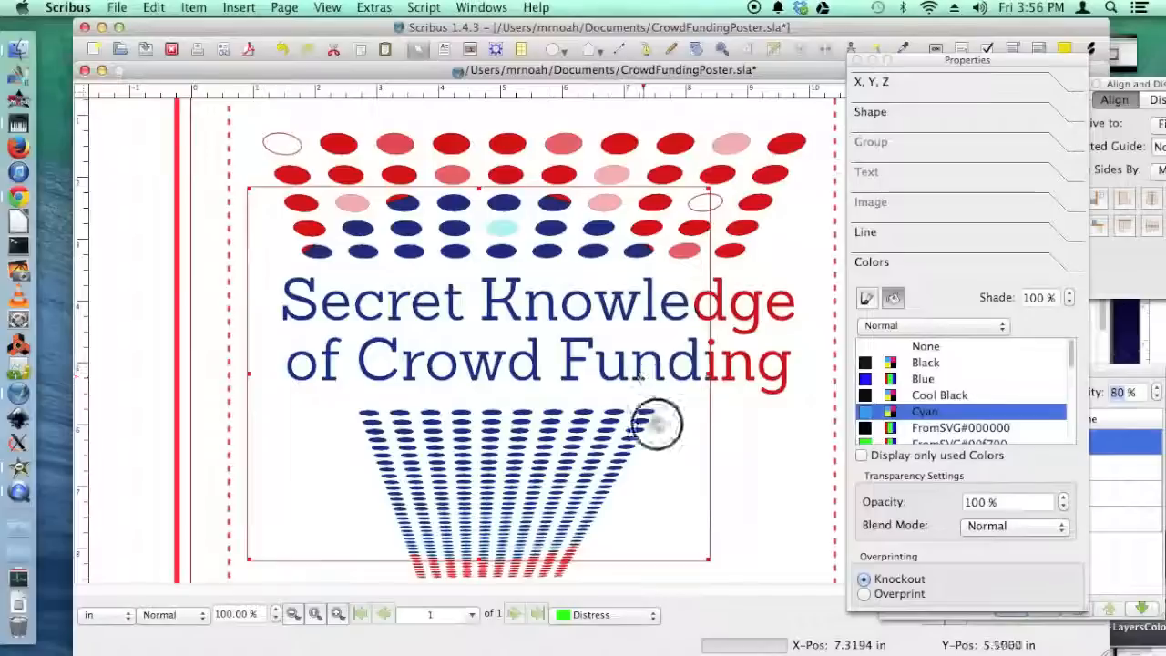